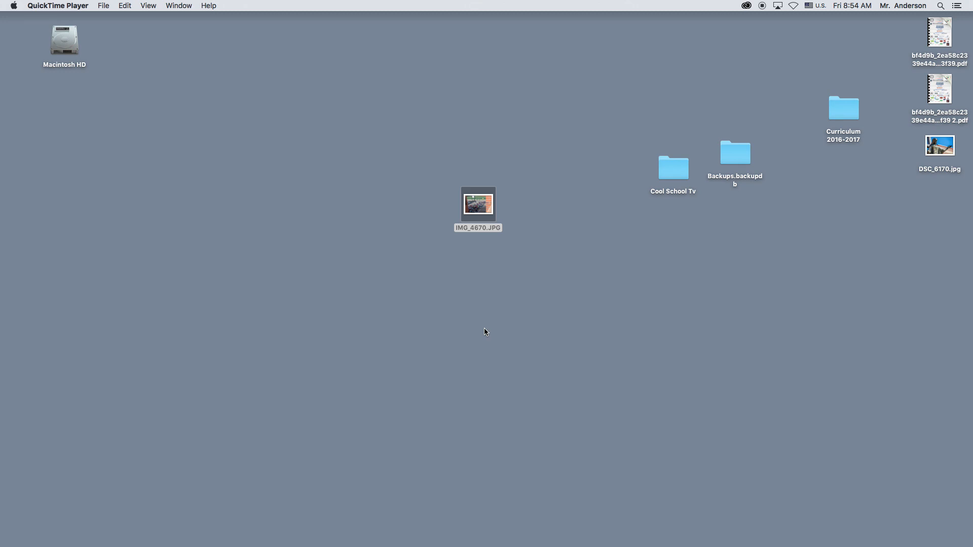
# - Open the desktop photo IMG_4670.JPG with Adobe Photoshop CC 2017 from Finder
pyautogui.click(477, 204)
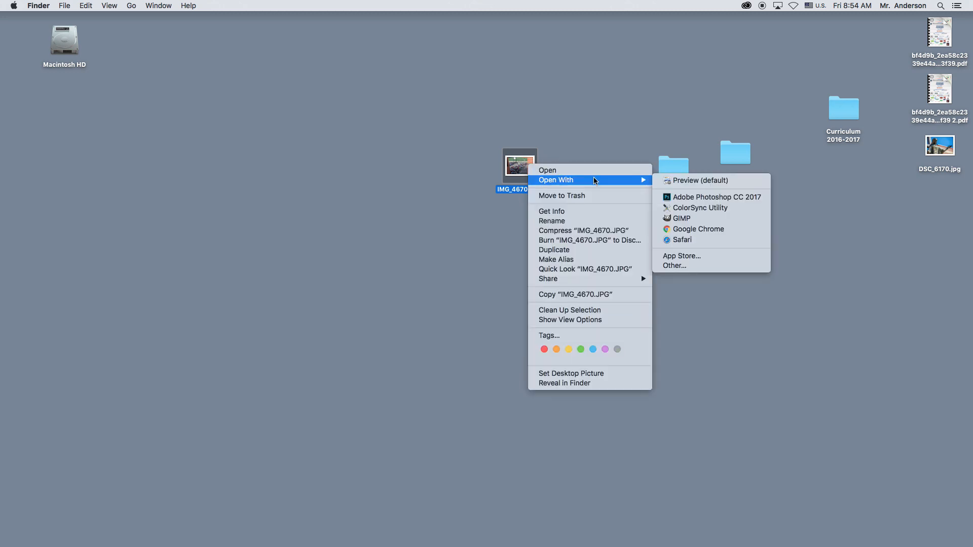
pyautogui.click(714, 197)
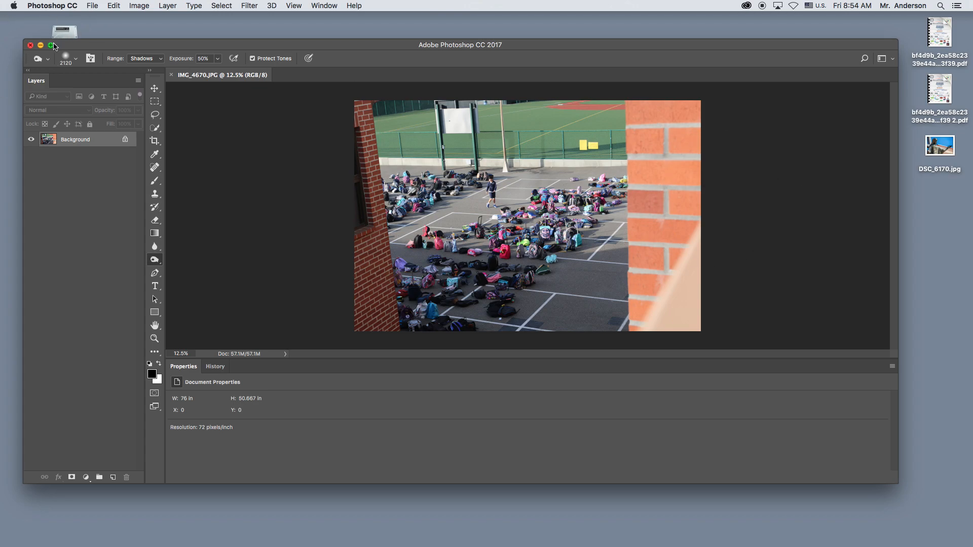
# - Maximize the window and choose the Clone Stamp tool with its brush shrunk to about 95 px
pyautogui.click(51, 45)
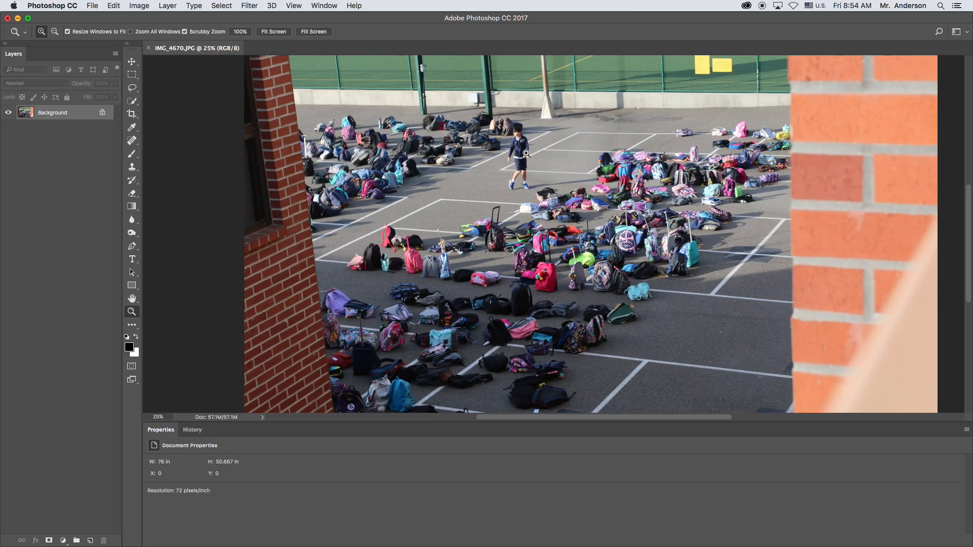
pyautogui.moveTo(346, 229)
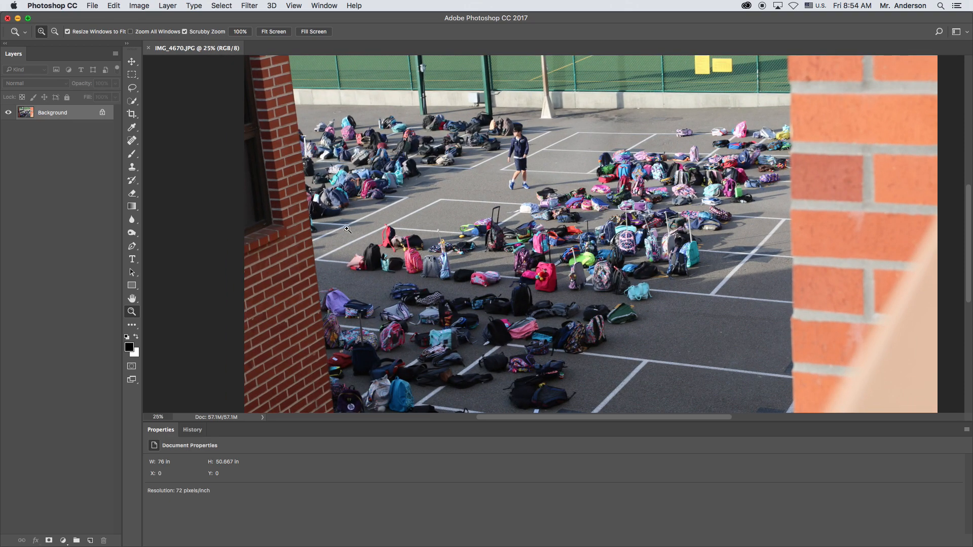
pyautogui.moveTo(153, 158)
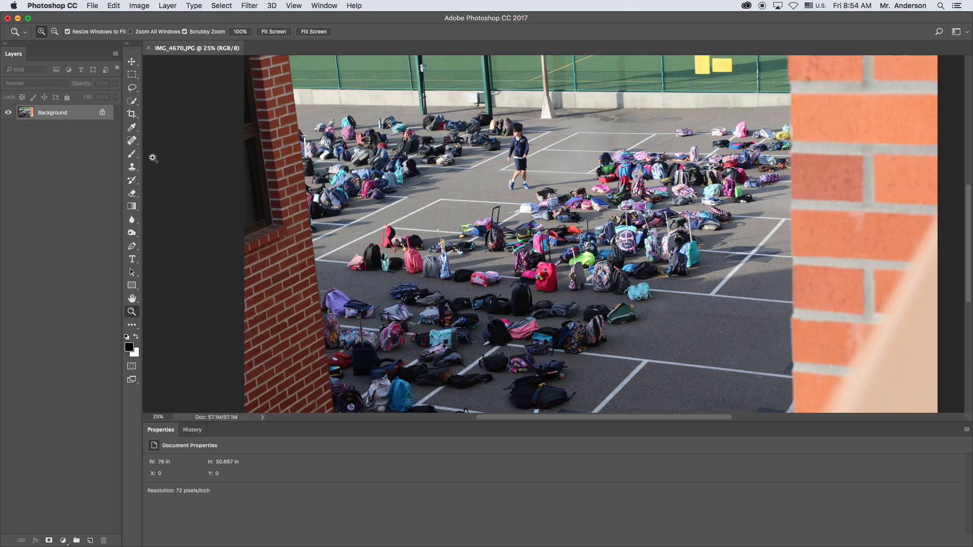
pyautogui.click(132, 166)
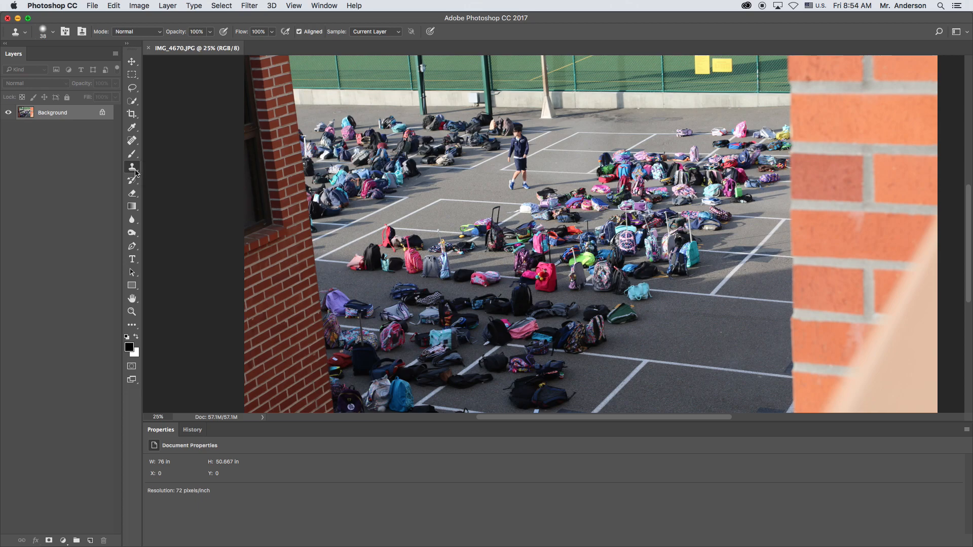
pyautogui.moveTo(77, 65)
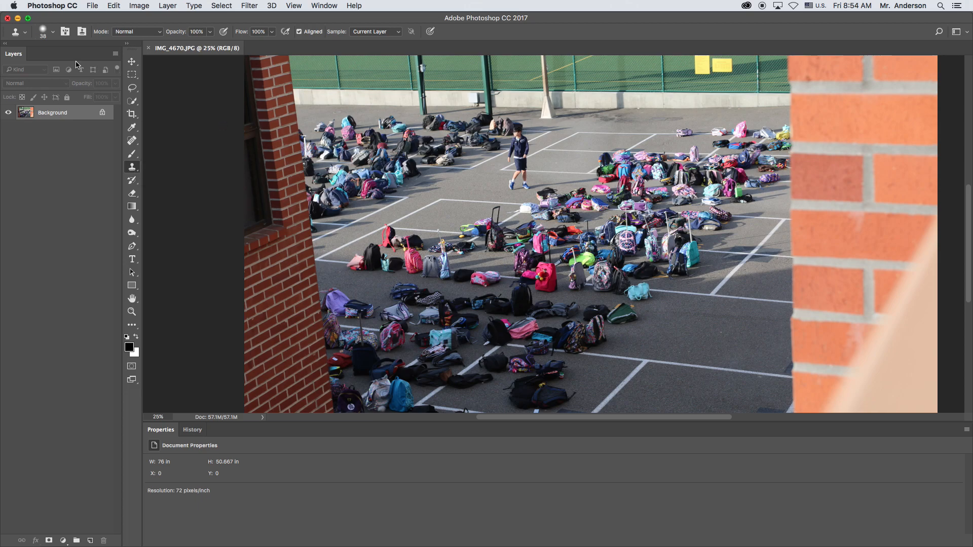
pyautogui.click(52, 31)
pyautogui.write('252')
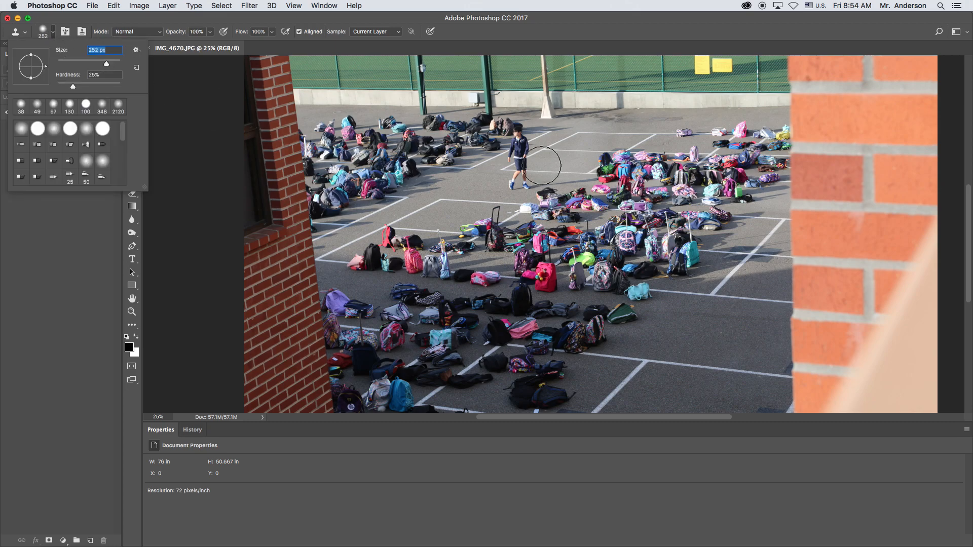
pyautogui.moveTo(105, 64); pyautogui.dragTo(82, 64)
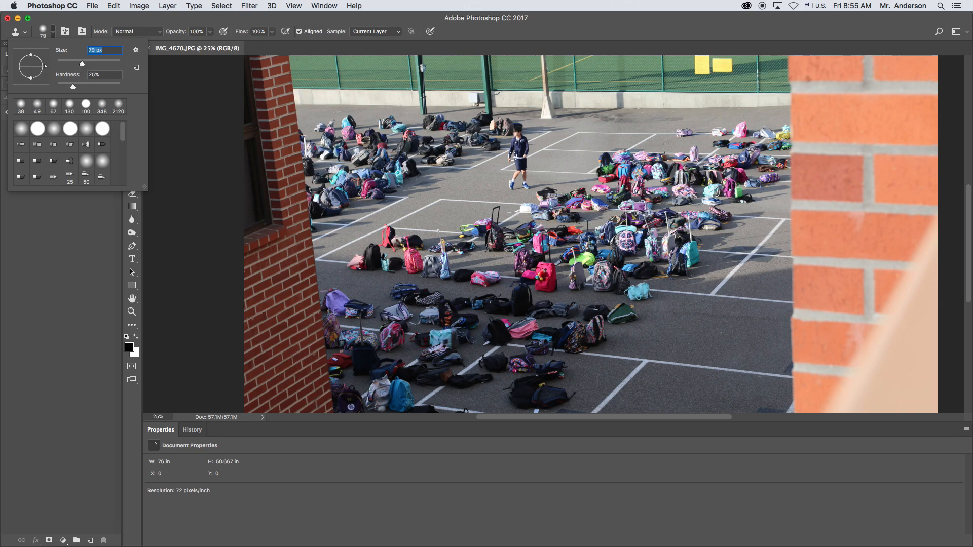
pyautogui.moveTo(80, 63); pyautogui.dragTo(91, 63)
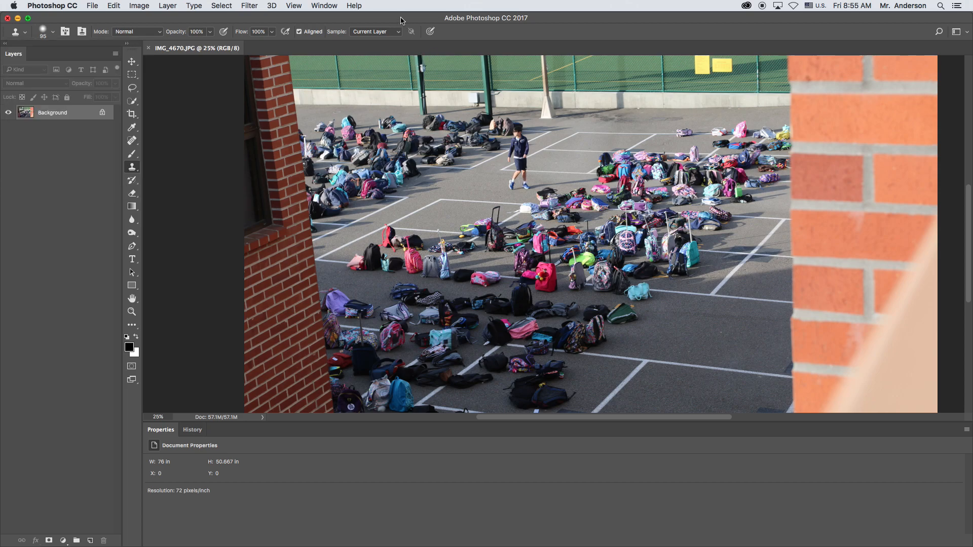
pyautogui.moveTo(481, 167)
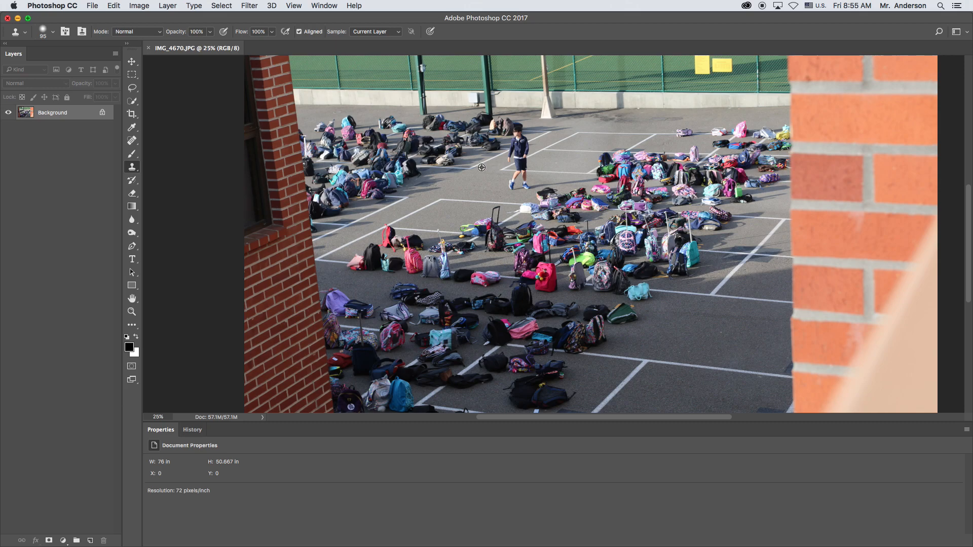
pyautogui.moveTo(484, 170)
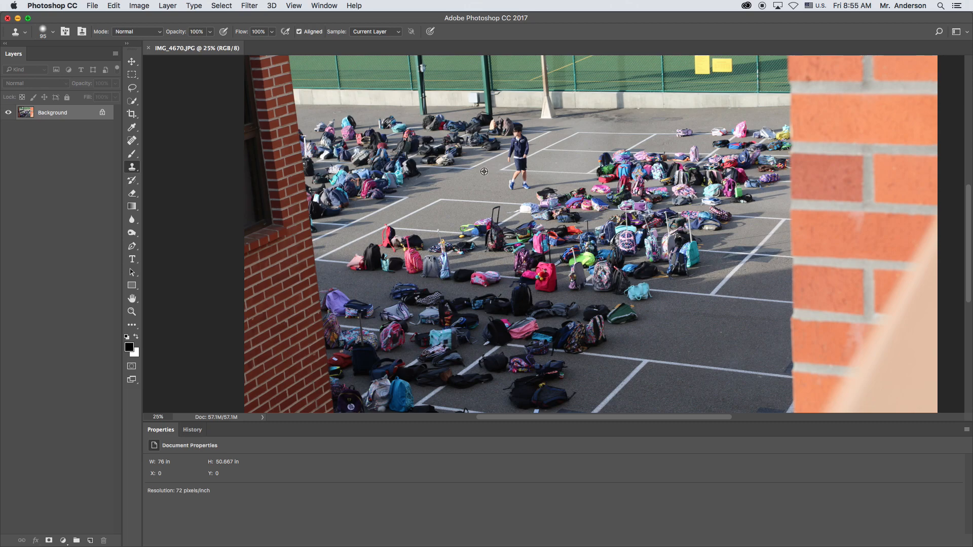
pyautogui.moveTo(487, 185)
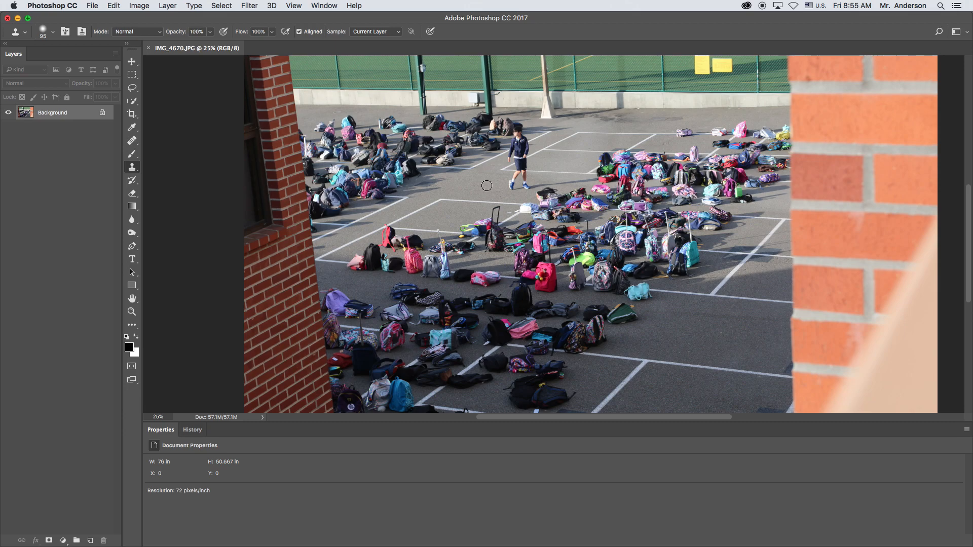
pyautogui.moveTo(523, 89)
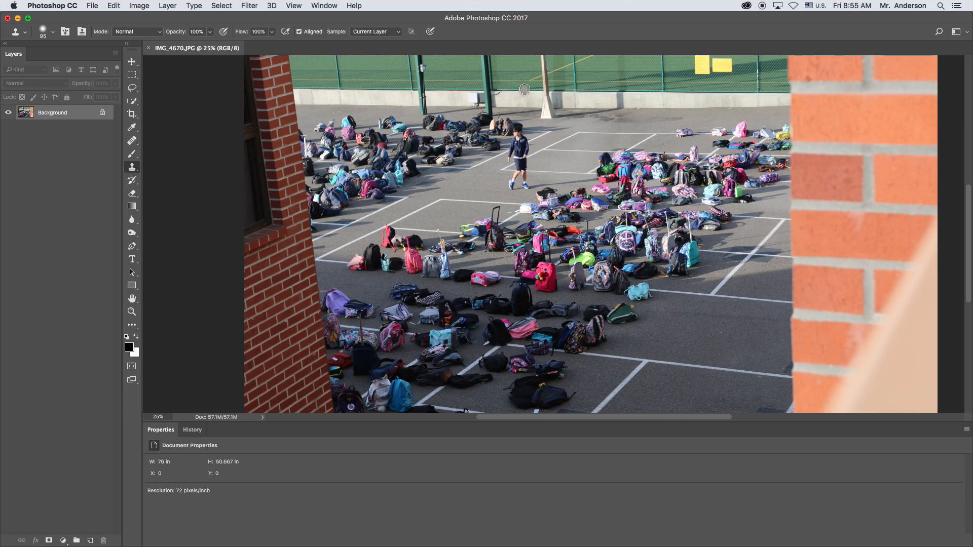
pyautogui.moveTo(480, 165)
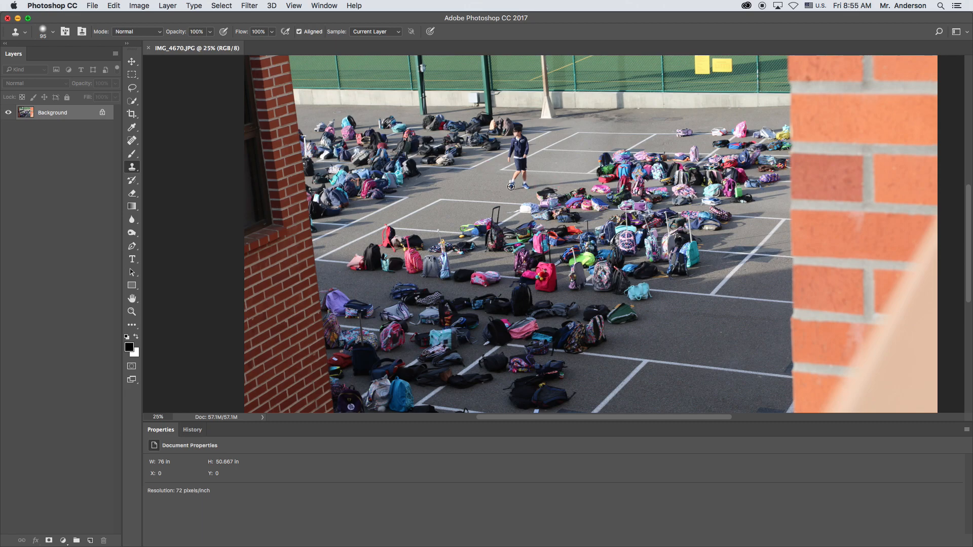
pyautogui.moveTo(526, 181)
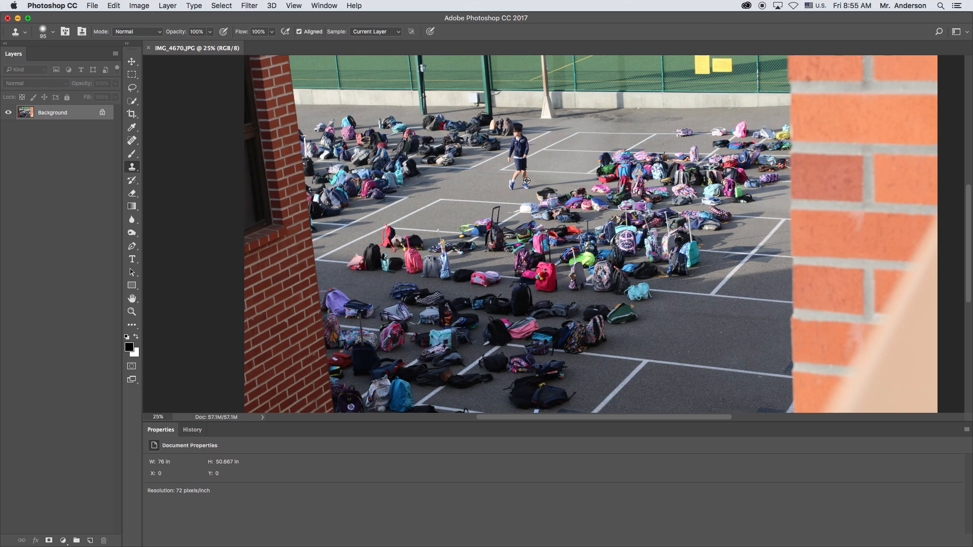
pyautogui.moveTo(497, 183)
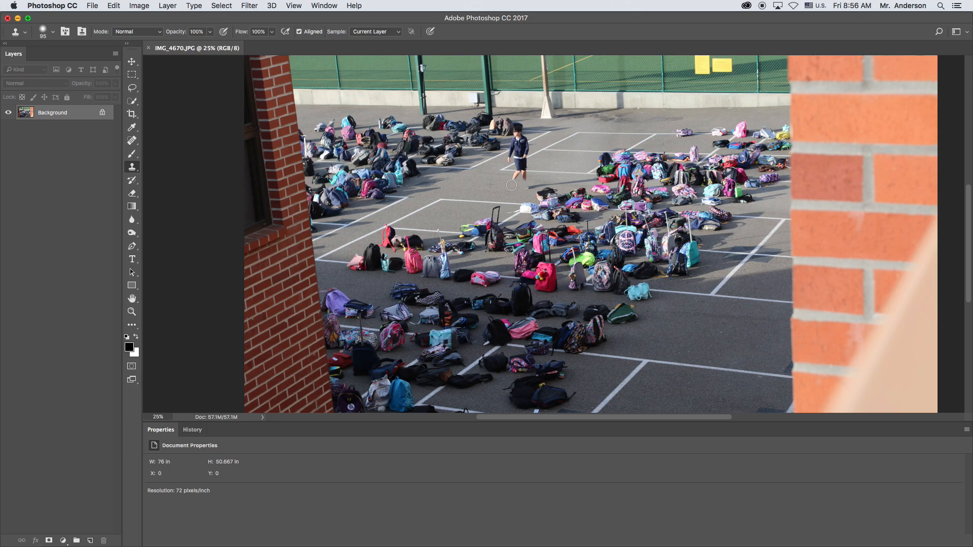
pyautogui.moveTo(524, 187)
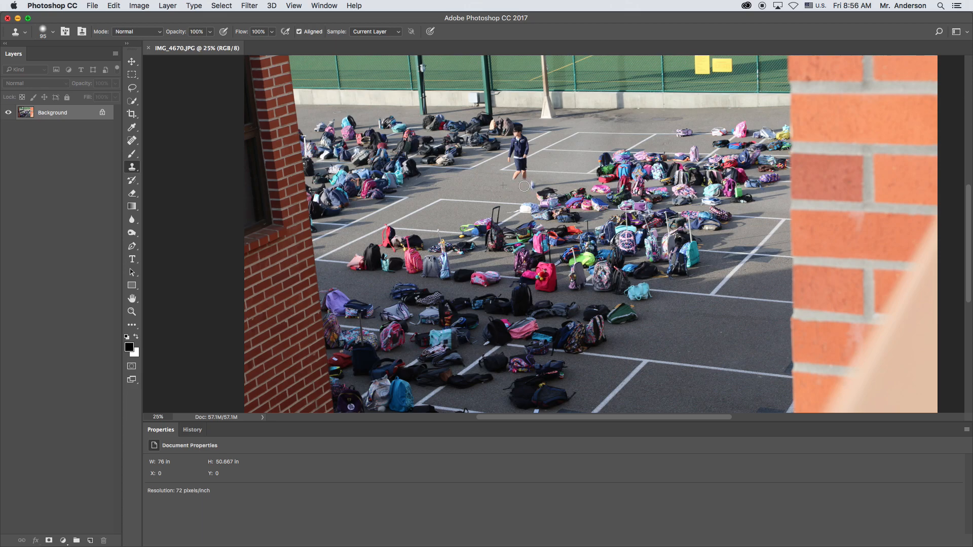
pyautogui.moveTo(509, 181)
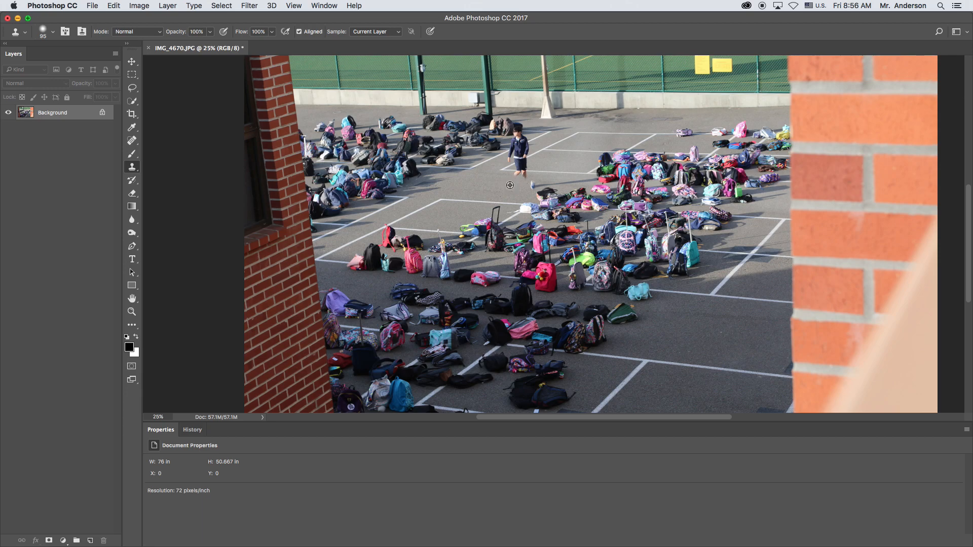
pyautogui.moveTo(488, 187)
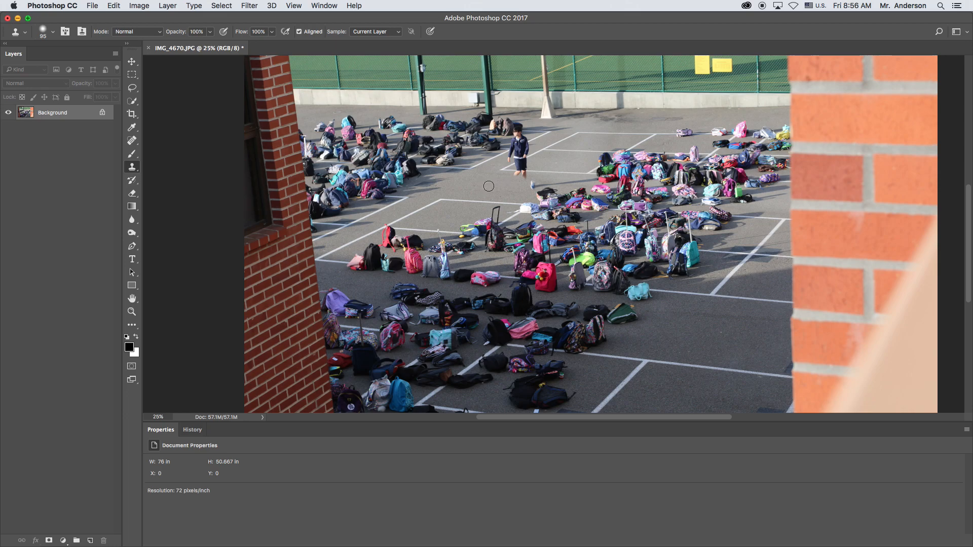
pyautogui.moveTo(530, 187)
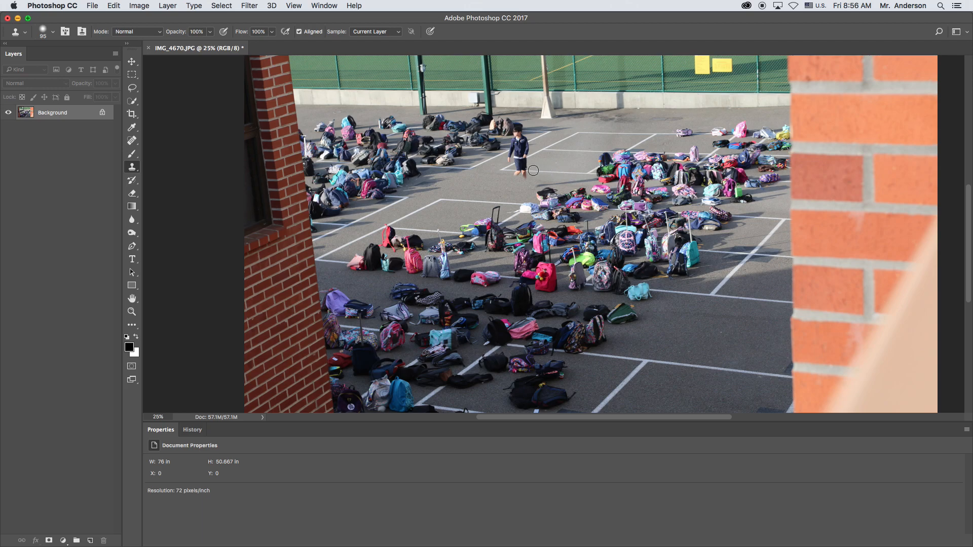
pyautogui.moveTo(497, 182)
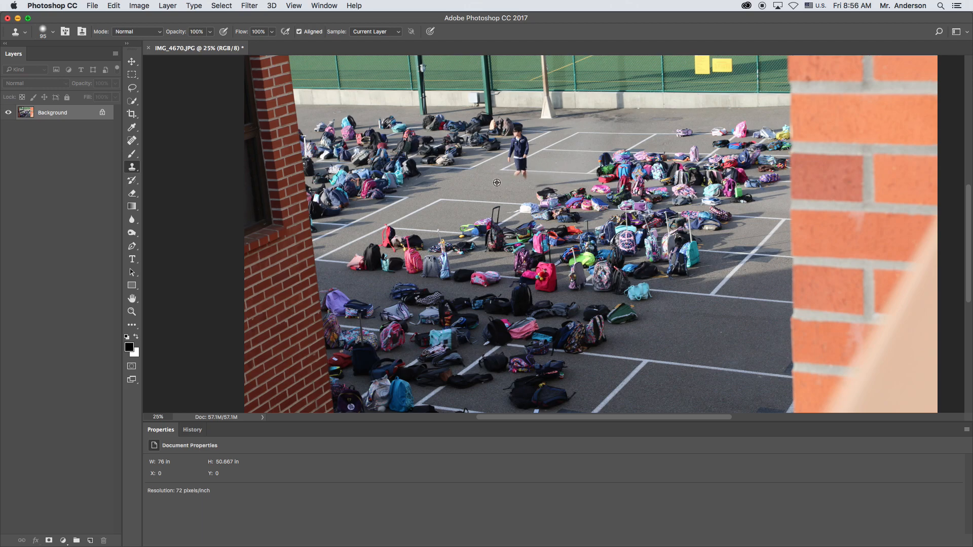
pyautogui.moveTo(516, 177)
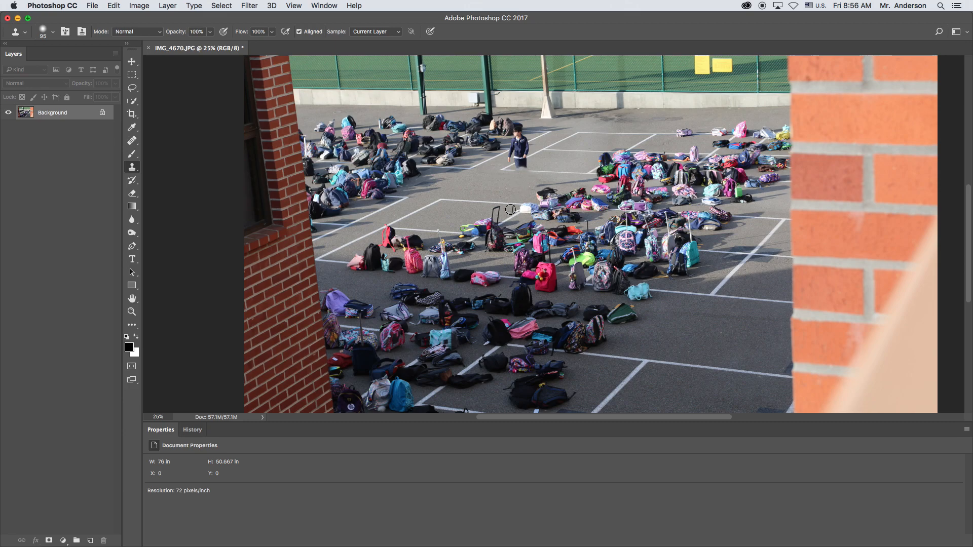
pyautogui.moveTo(523, 187)
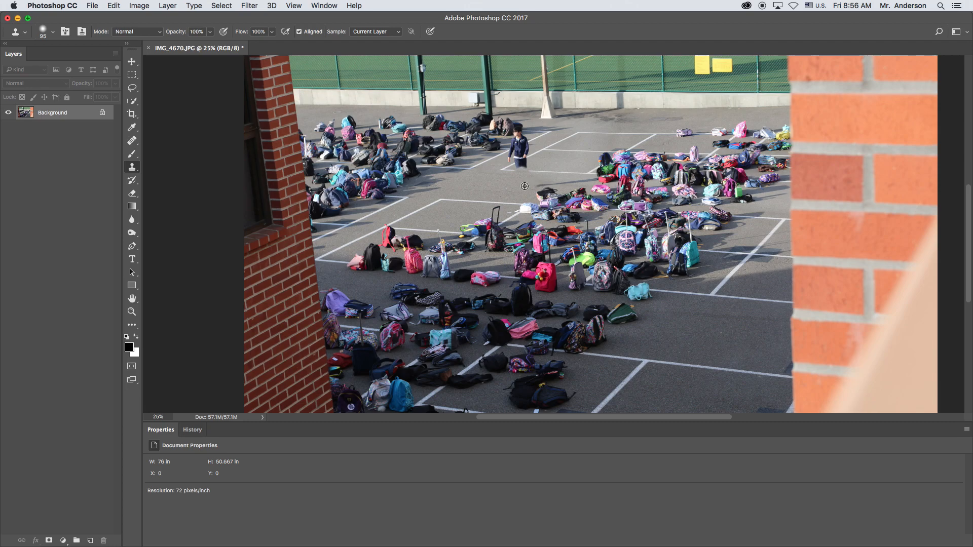
pyautogui.moveTo(547, 172)
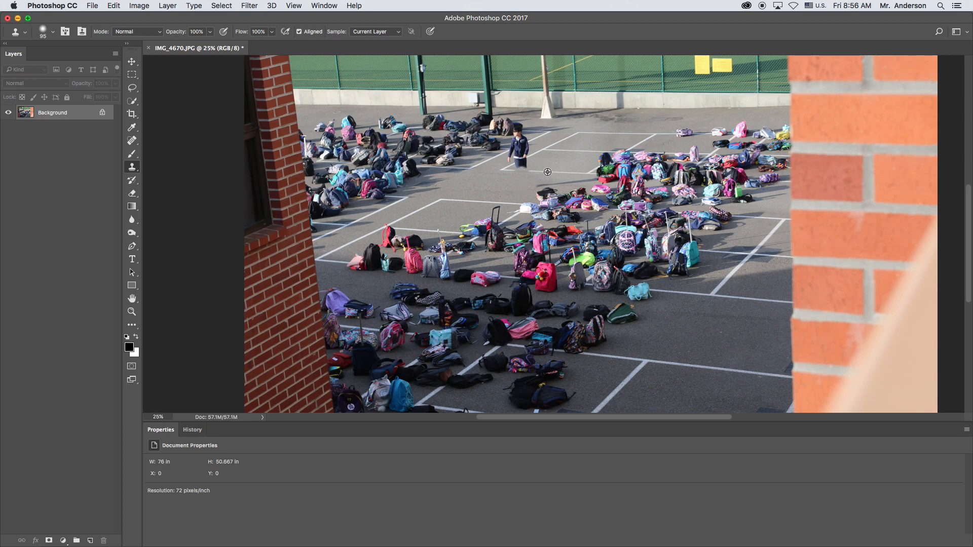
pyautogui.moveTo(537, 169)
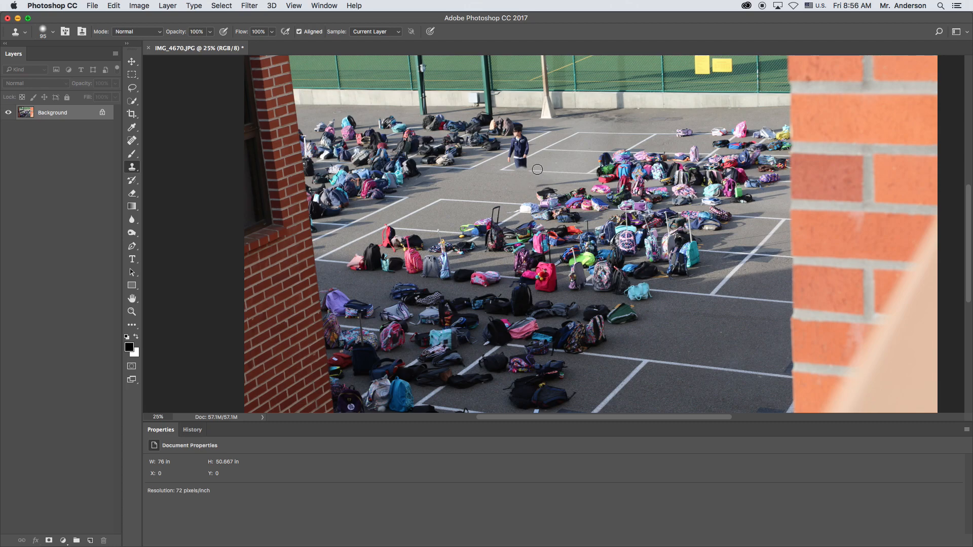
pyautogui.moveTo(527, 169)
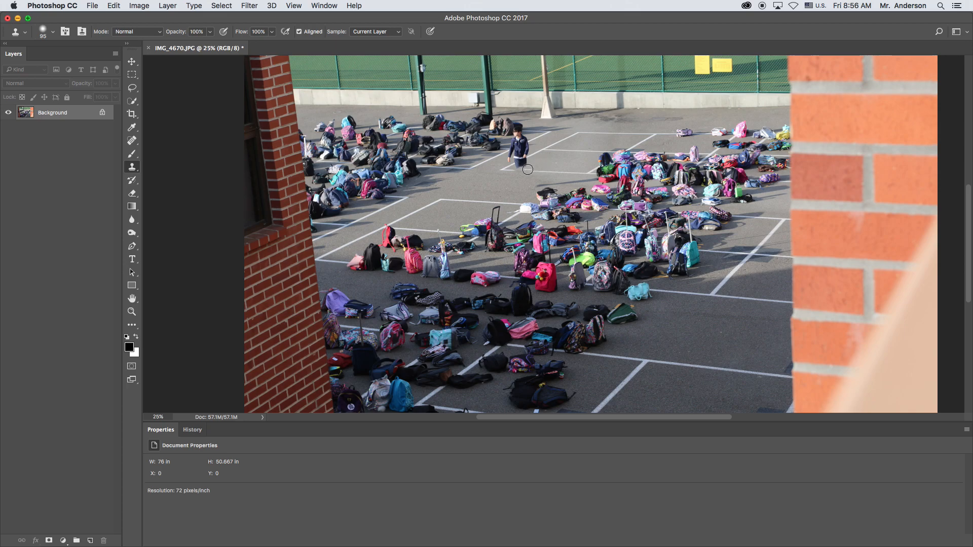
pyautogui.moveTo(522, 170)
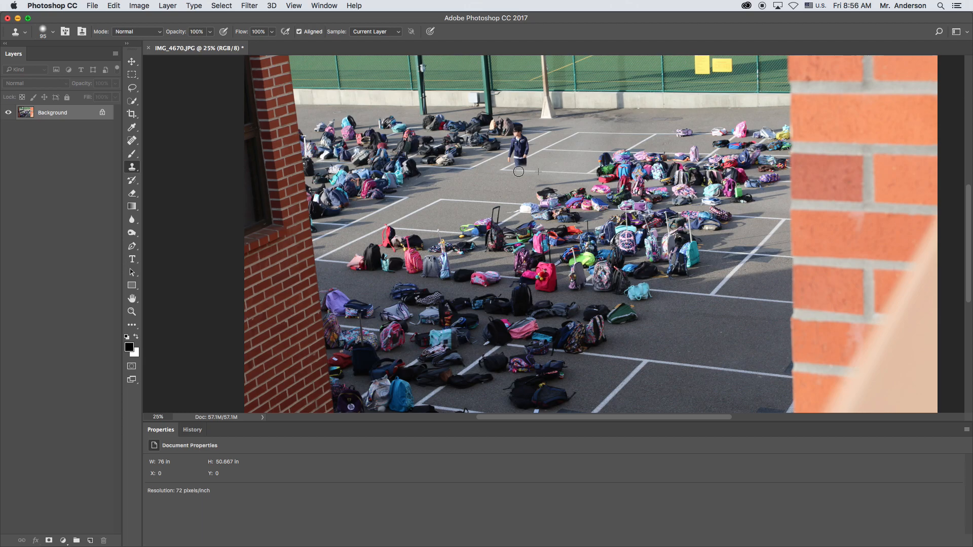
pyautogui.moveTo(452, 275)
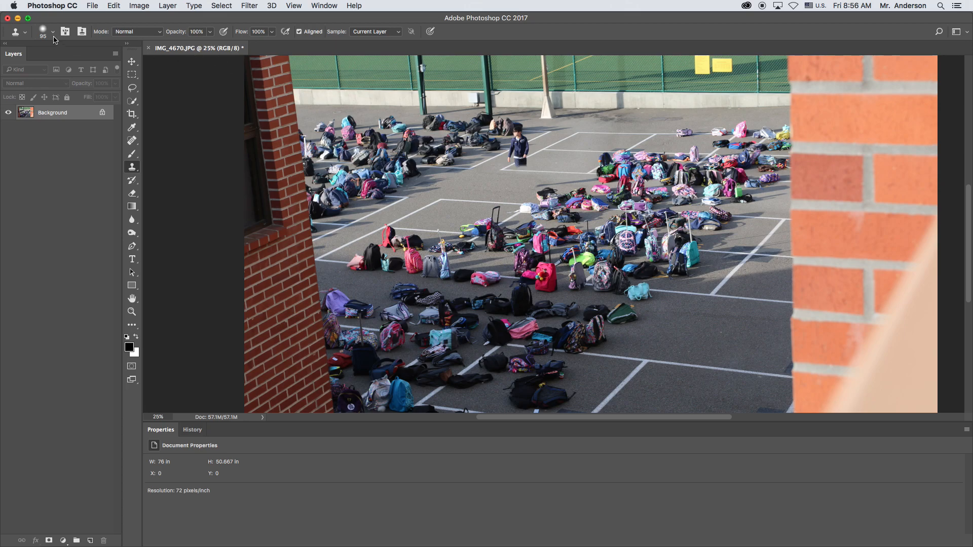
# - Zoom in to 66.7% on the student standing among the backpacks
pyautogui.click(52, 31)
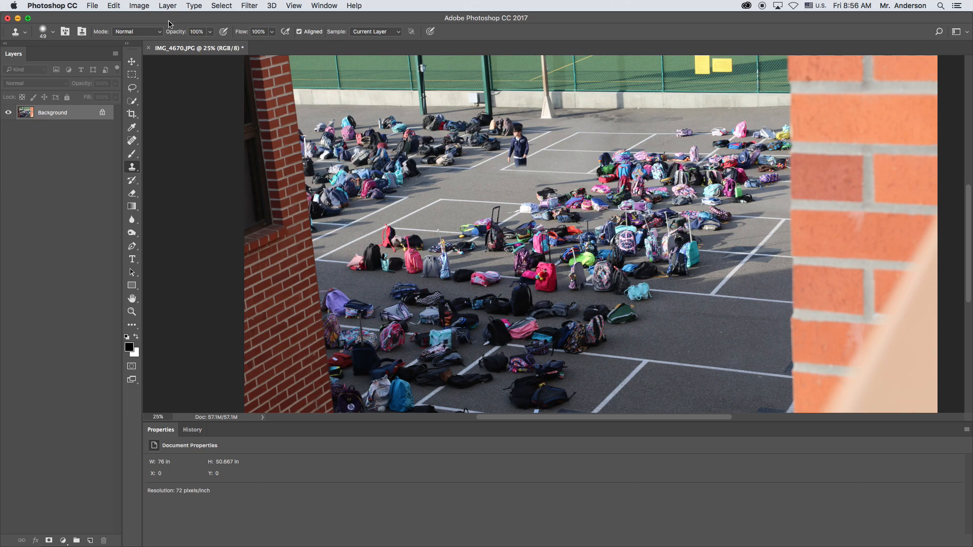
pyautogui.click(132, 311)
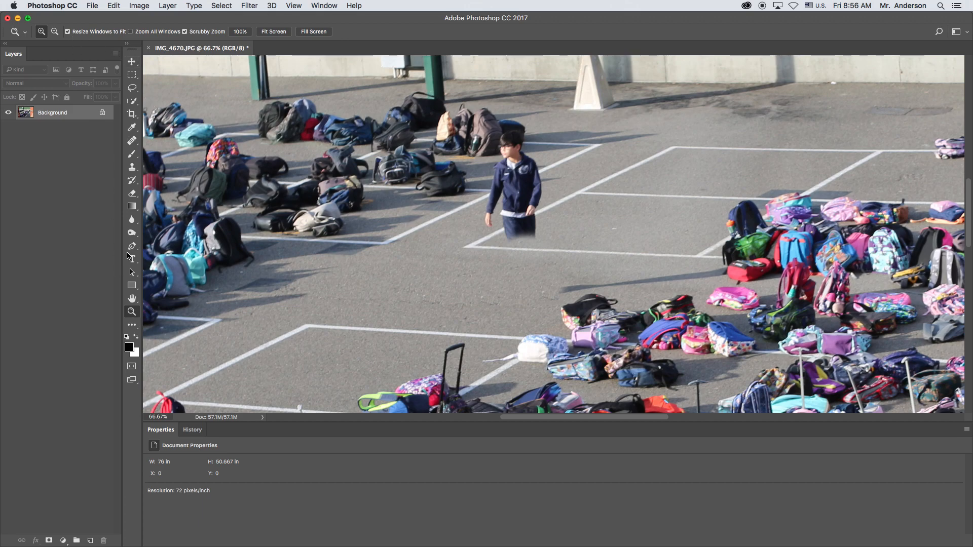
# - Switch to the Clone Stamp tool and set its brush size to 49 px for the student's legs
pyautogui.click(132, 166)
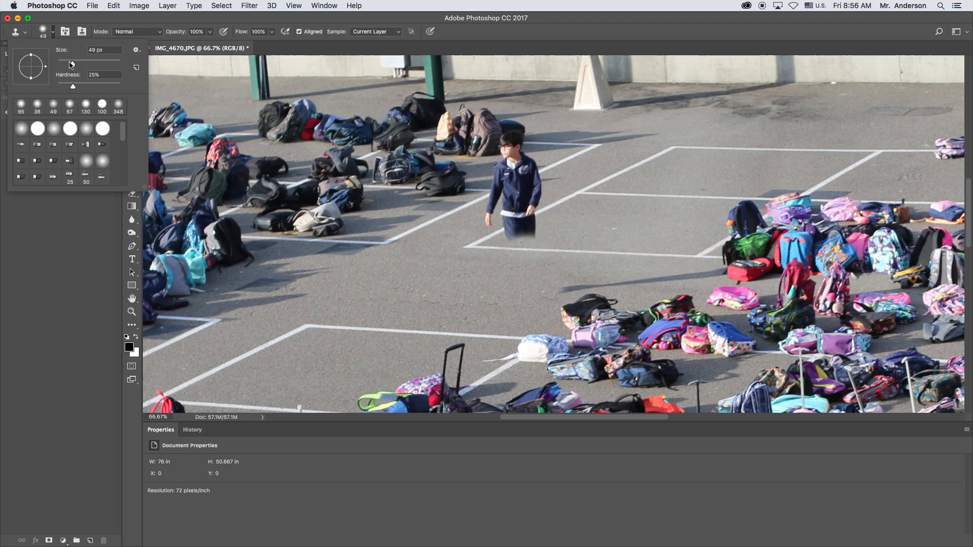
pyautogui.tripleClick(99, 50)
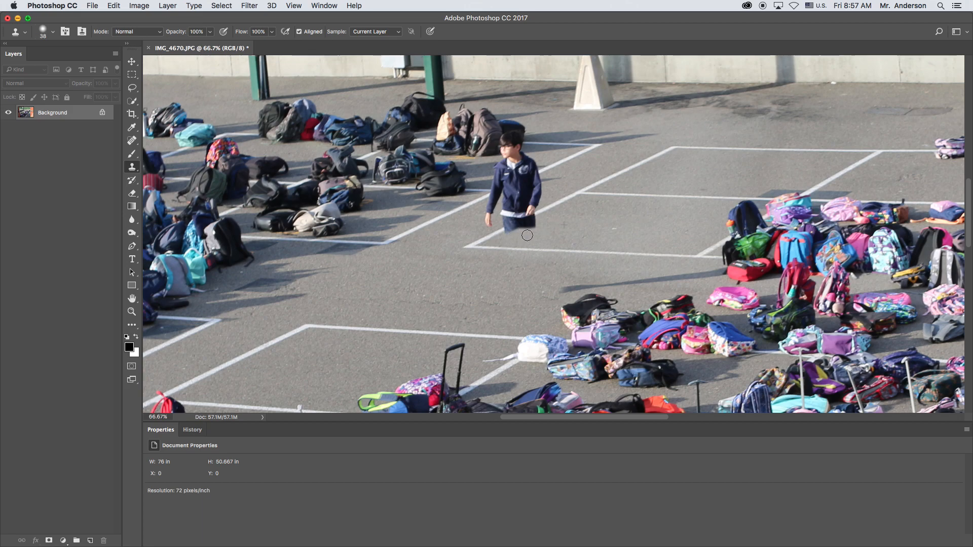
pyautogui.moveTo(480, 220)
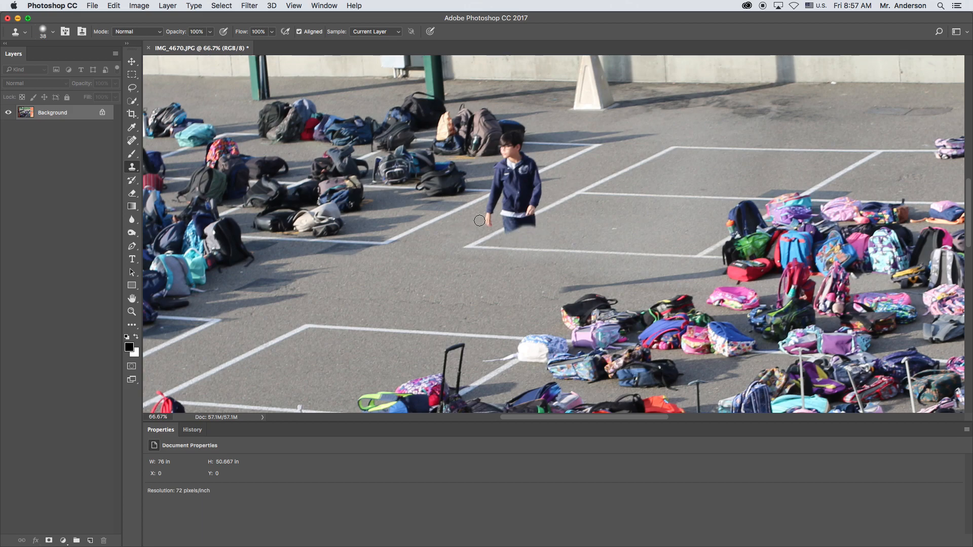
pyautogui.moveTo(564, 178)
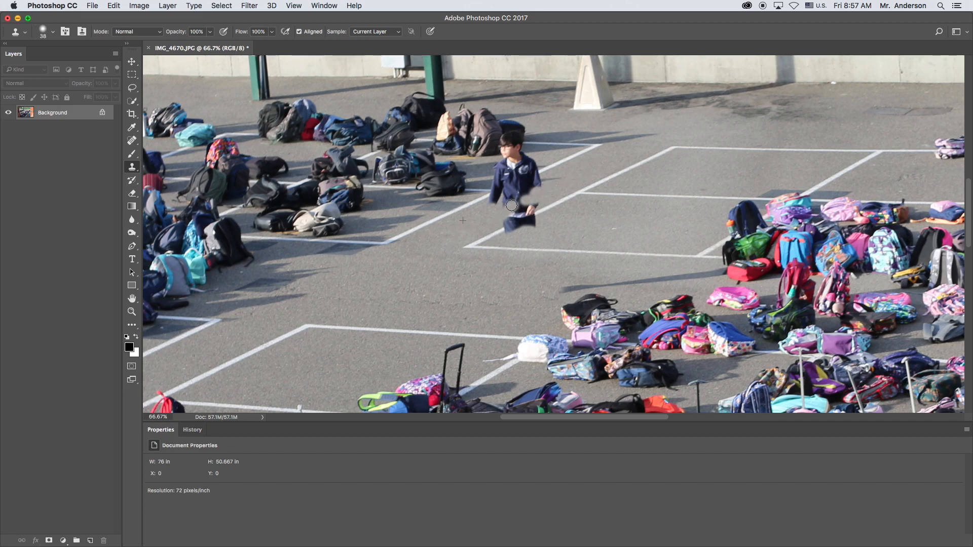
pyautogui.moveTo(493, 202)
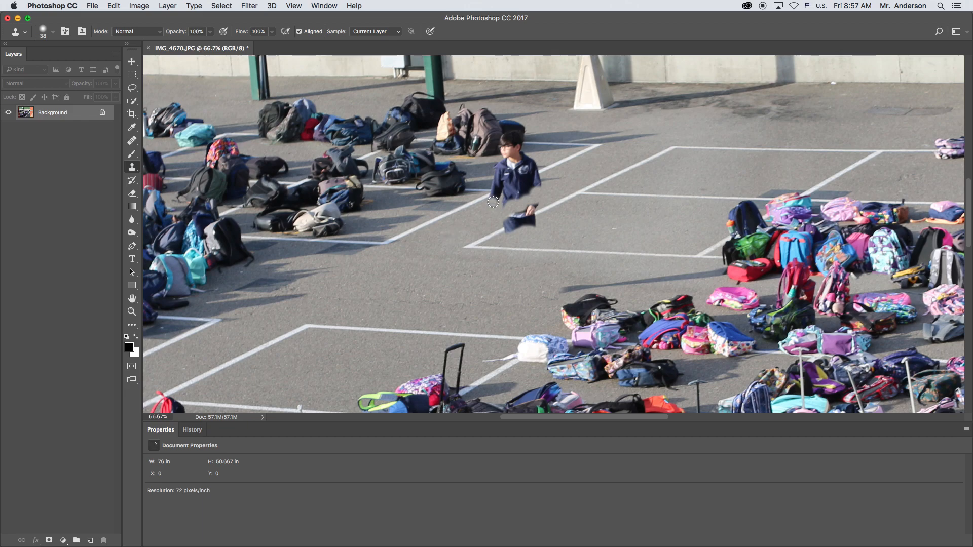
pyautogui.moveTo(476, 219)
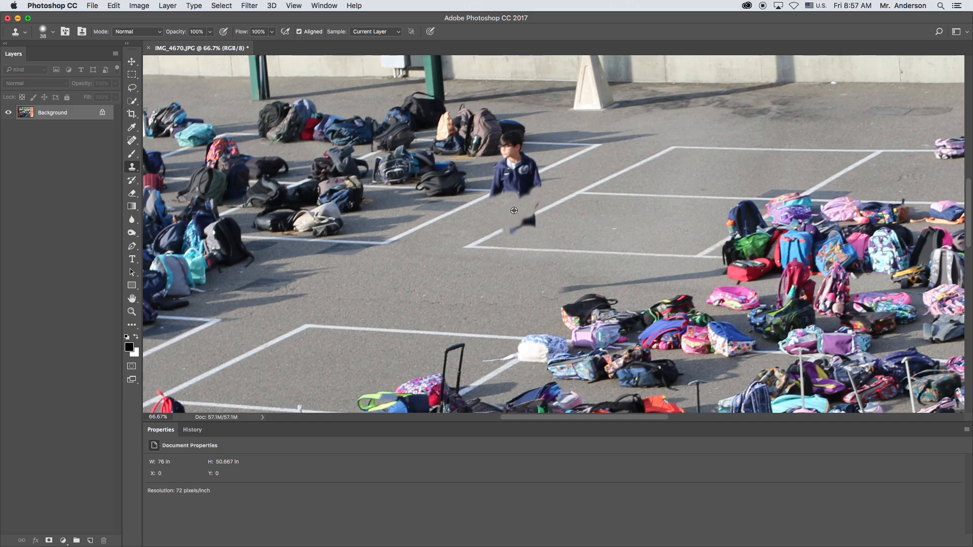
pyautogui.moveTo(520, 230)
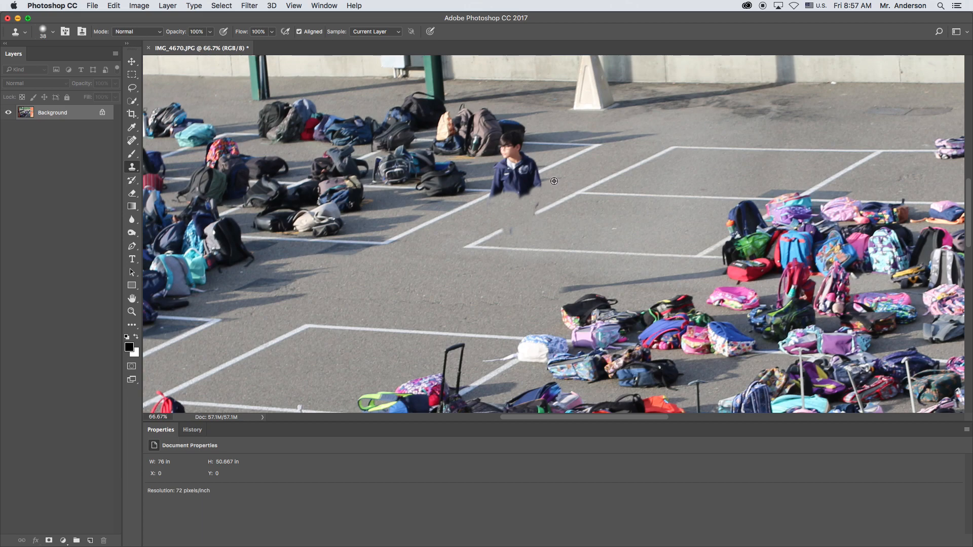
pyautogui.moveTo(518, 196)
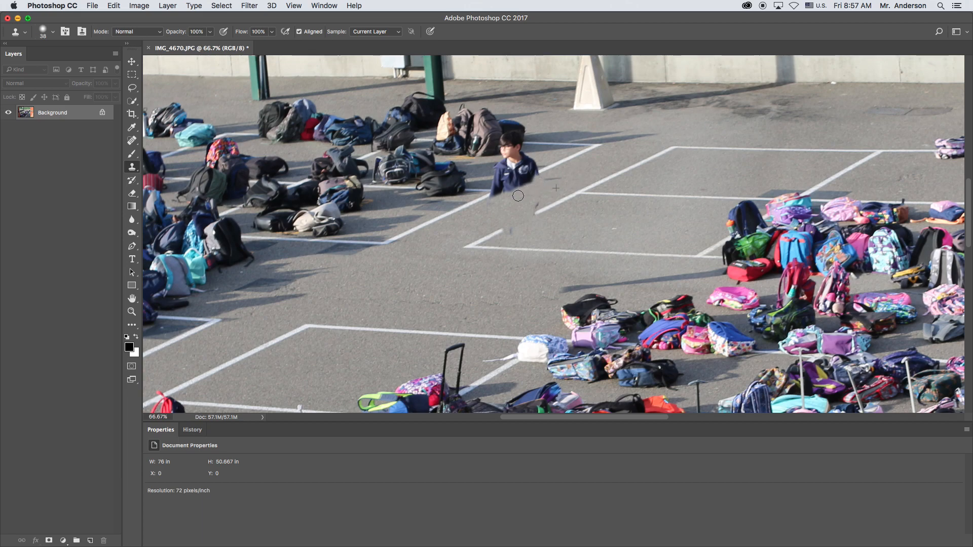
pyautogui.moveTo(535, 201)
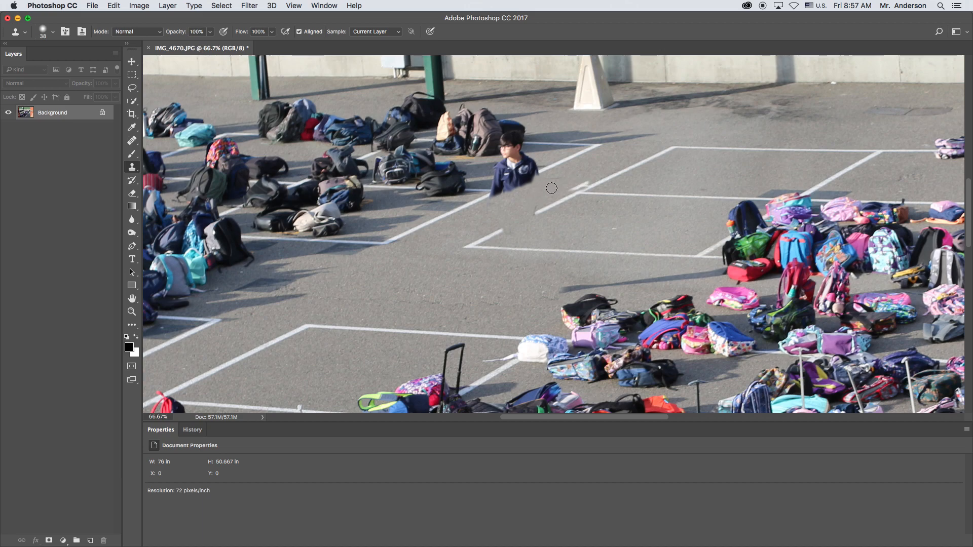
pyautogui.moveTo(557, 182)
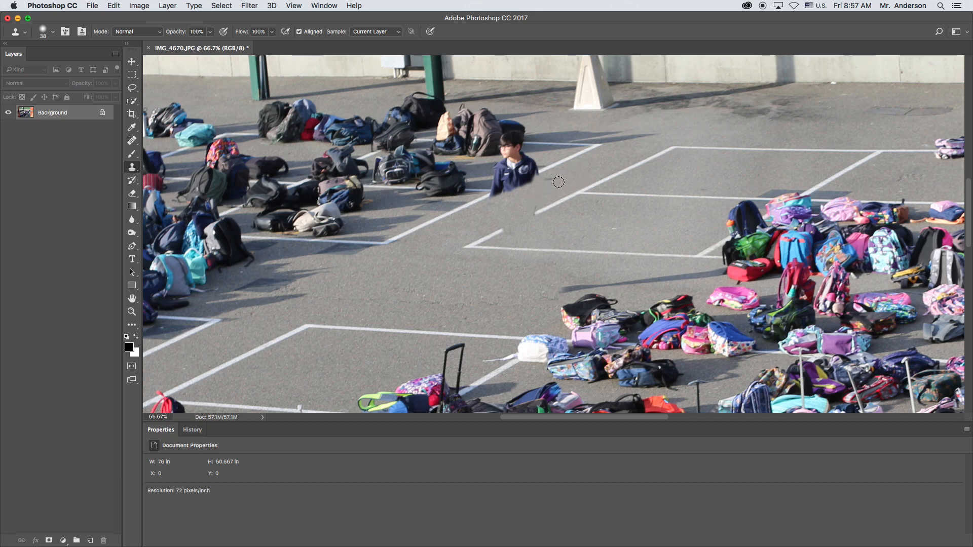
pyautogui.moveTo(551, 166)
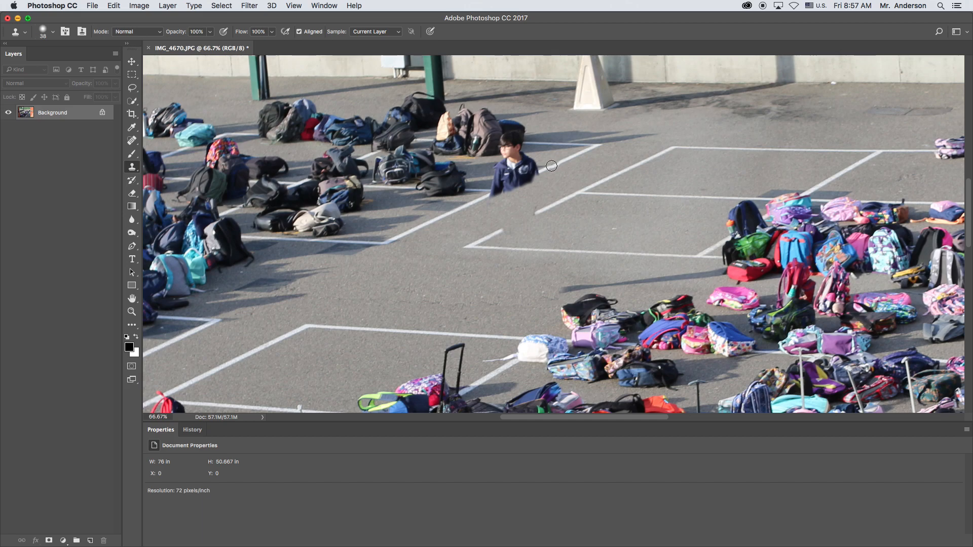
pyautogui.moveTo(532, 173)
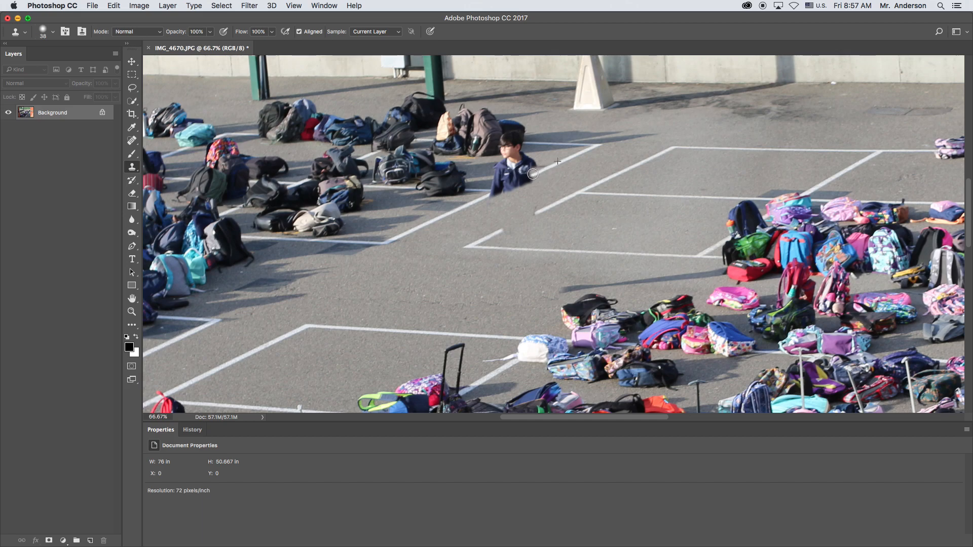
pyautogui.moveTo(562, 164)
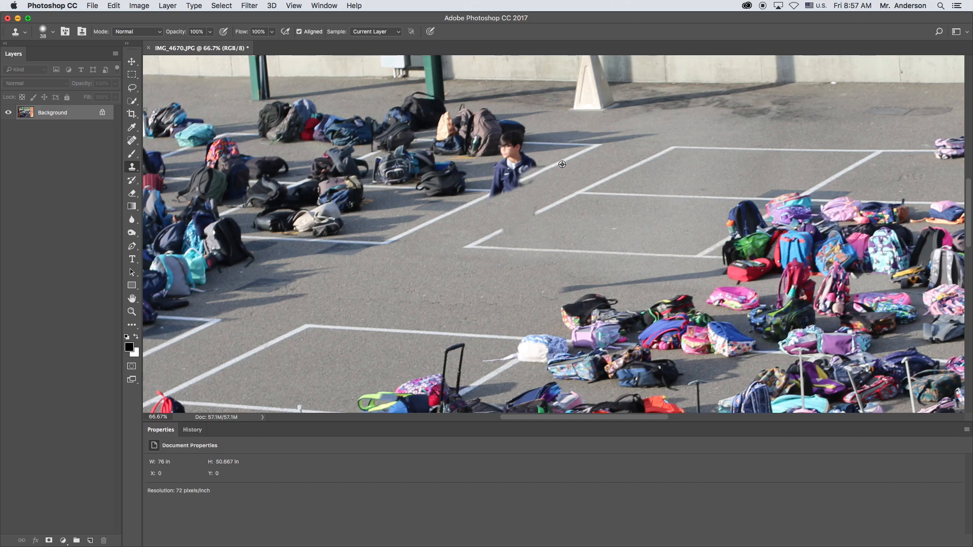
pyautogui.moveTo(494, 194)
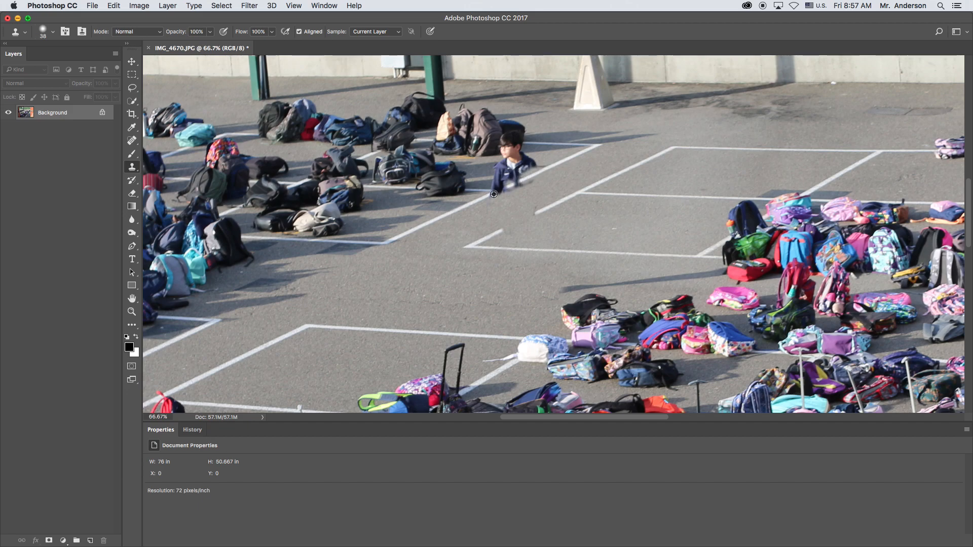
pyautogui.moveTo(487, 195)
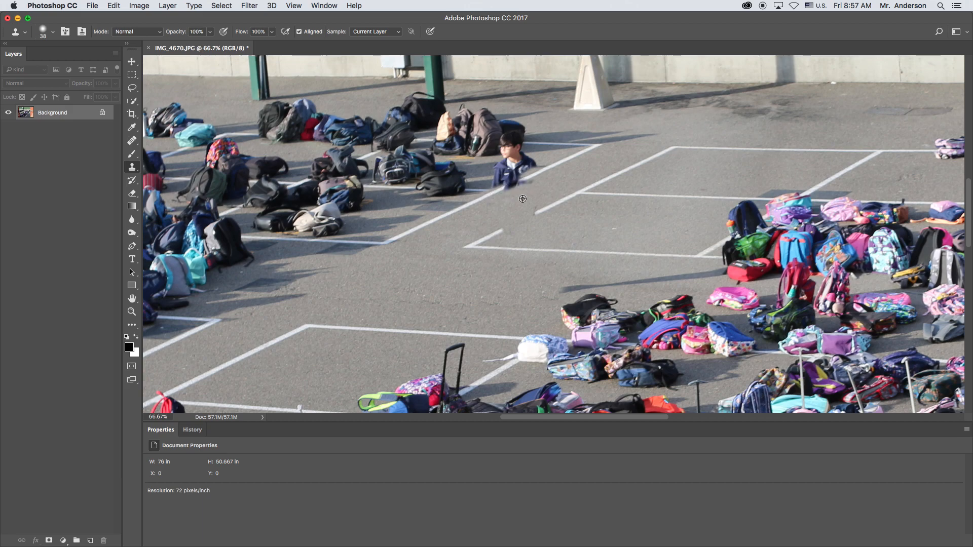
pyautogui.moveTo(549, 168)
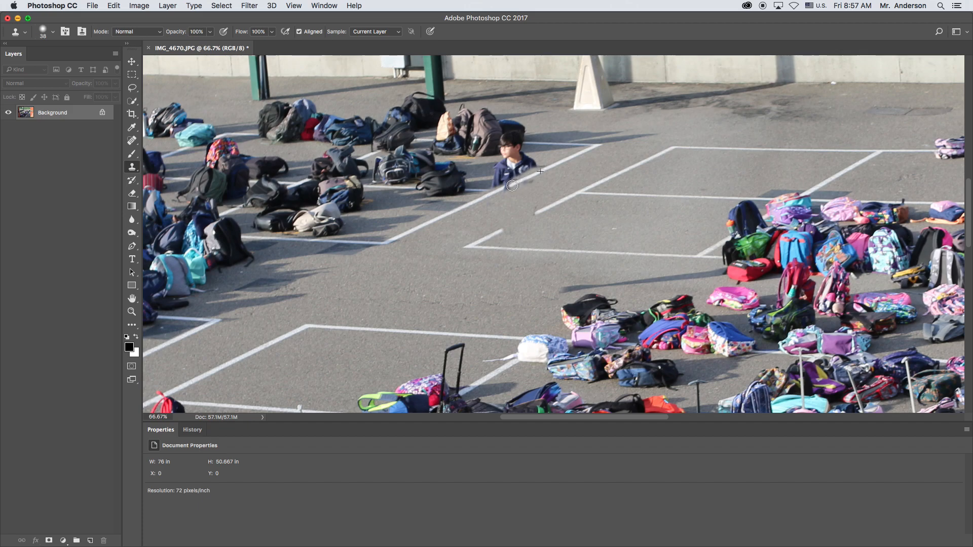
pyautogui.moveTo(522, 192)
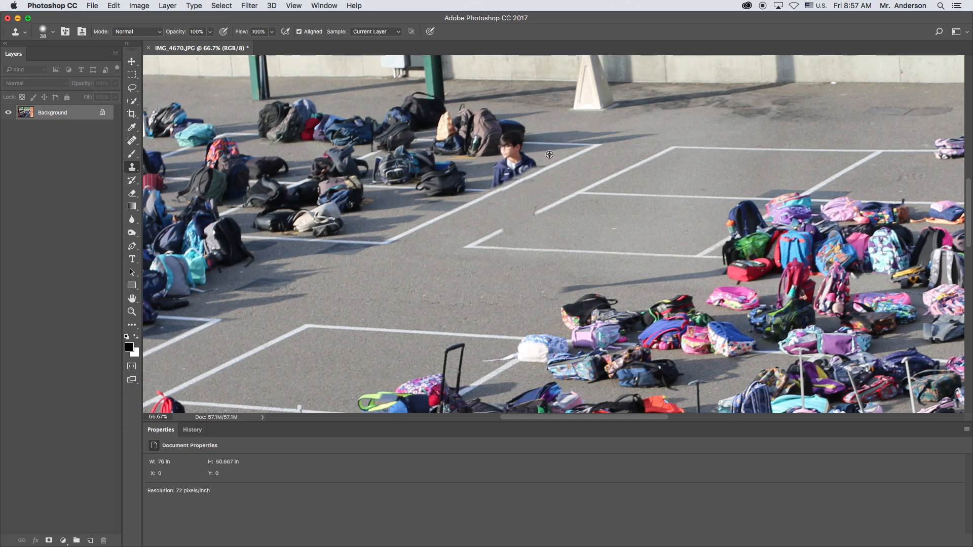
pyautogui.moveTo(492, 170)
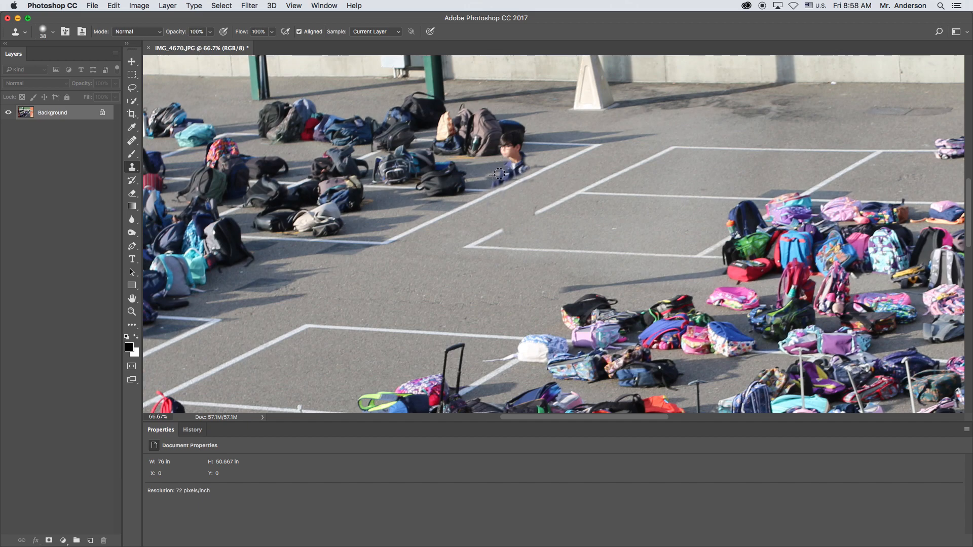
pyautogui.moveTo(489, 181)
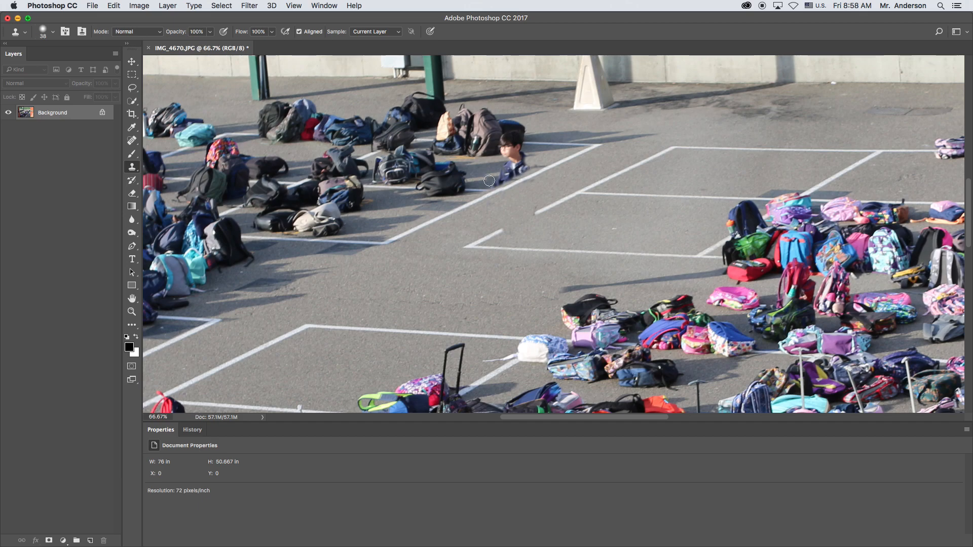
pyautogui.moveTo(480, 178)
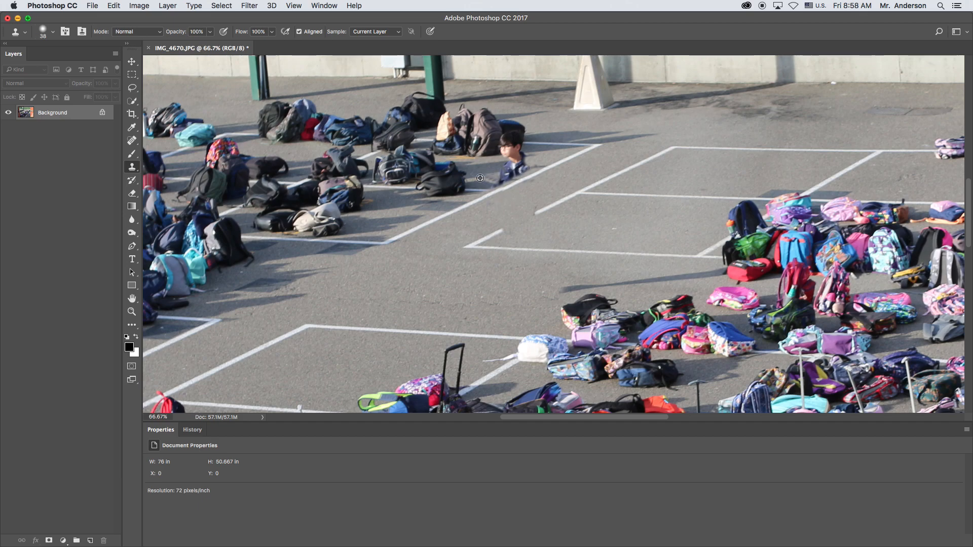
pyautogui.moveTo(490, 168)
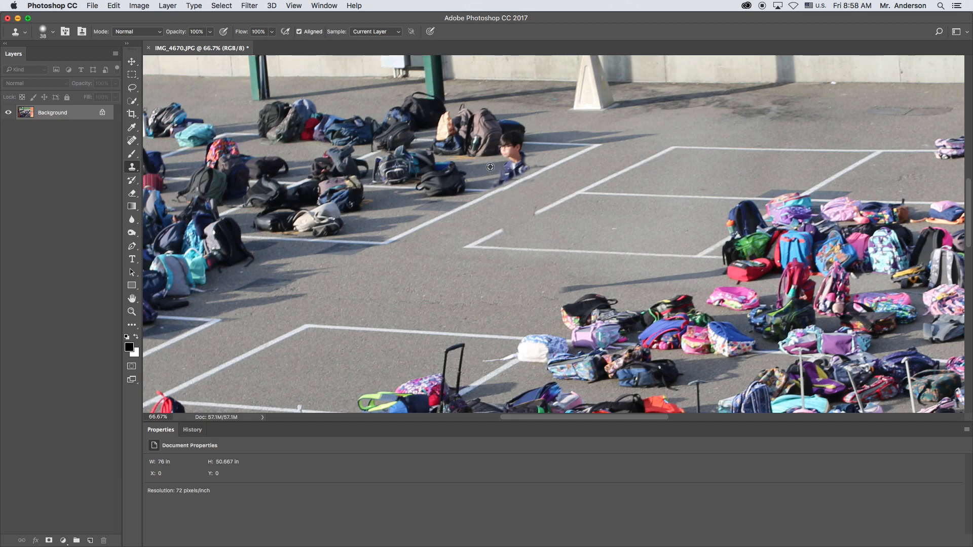
pyautogui.moveTo(494, 130)
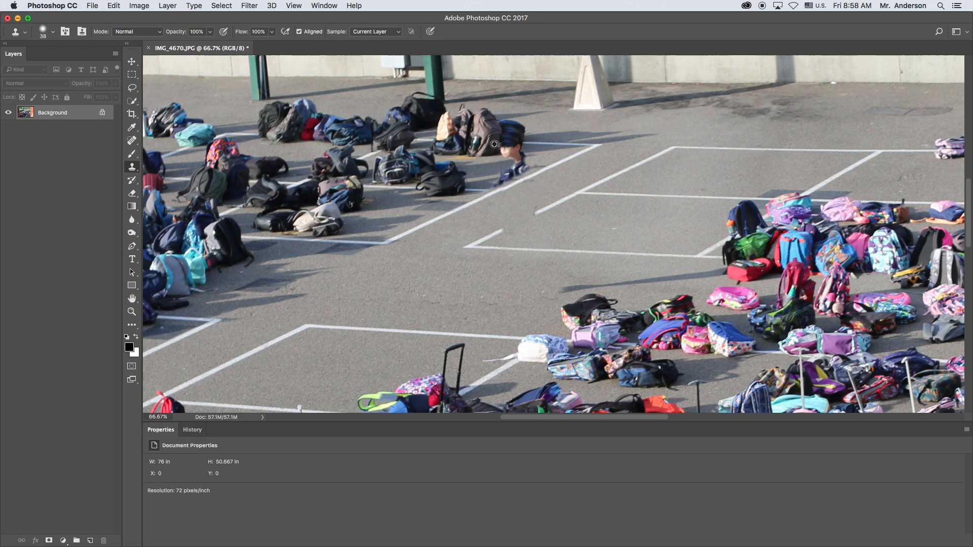
pyautogui.moveTo(507, 138)
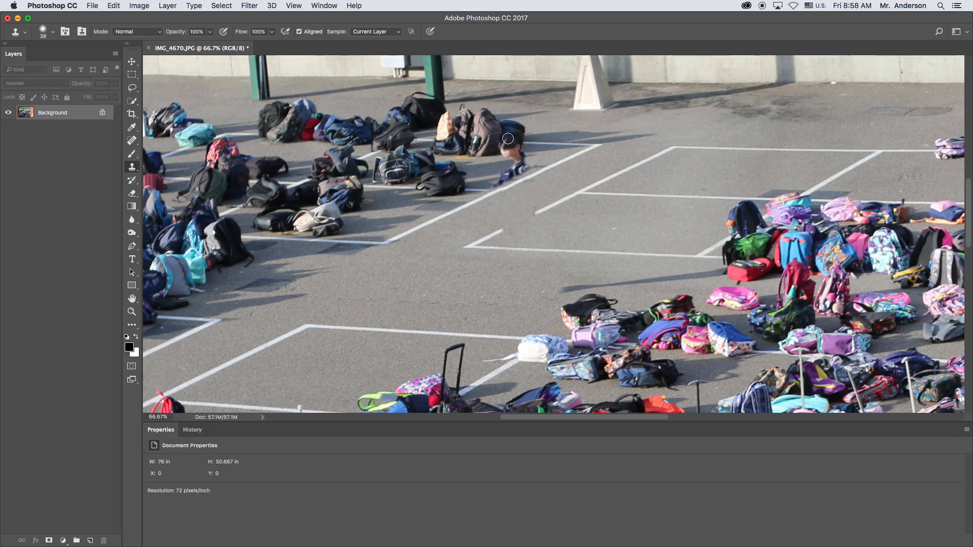
pyautogui.moveTo(508, 155)
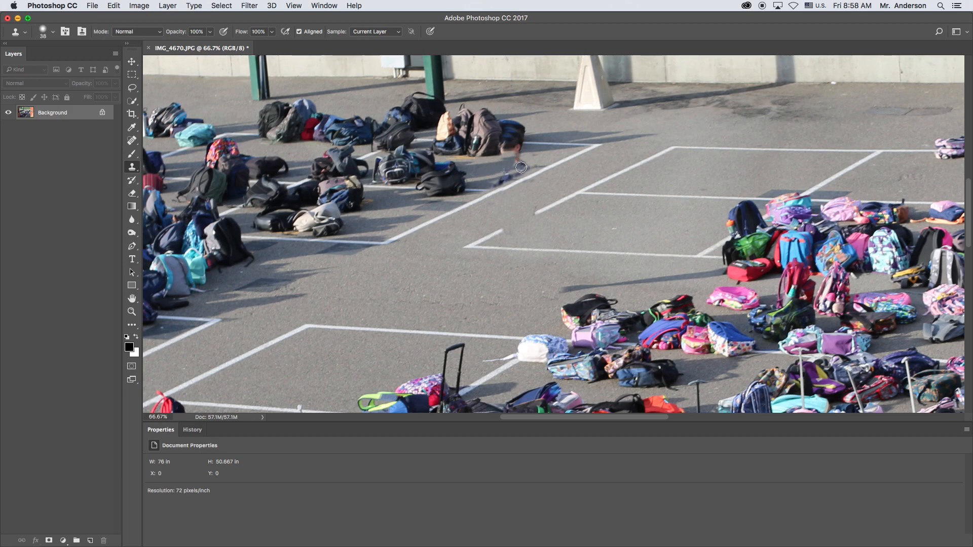
pyautogui.moveTo(547, 204)
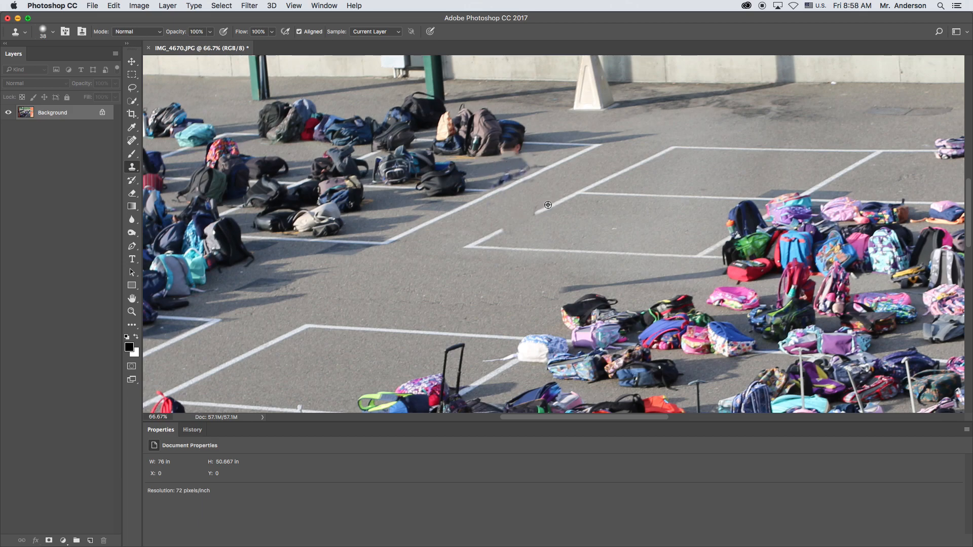
pyautogui.moveTo(525, 222)
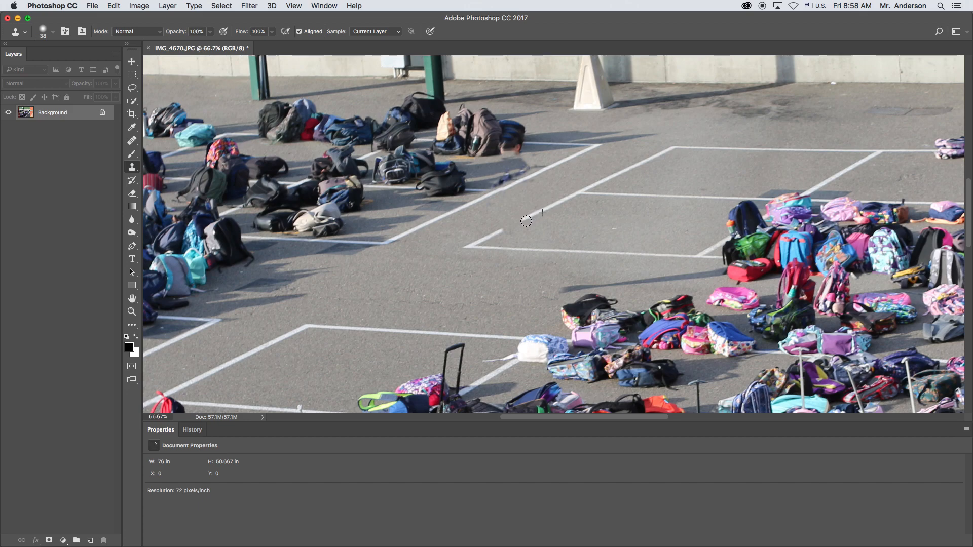
pyautogui.moveTo(498, 231)
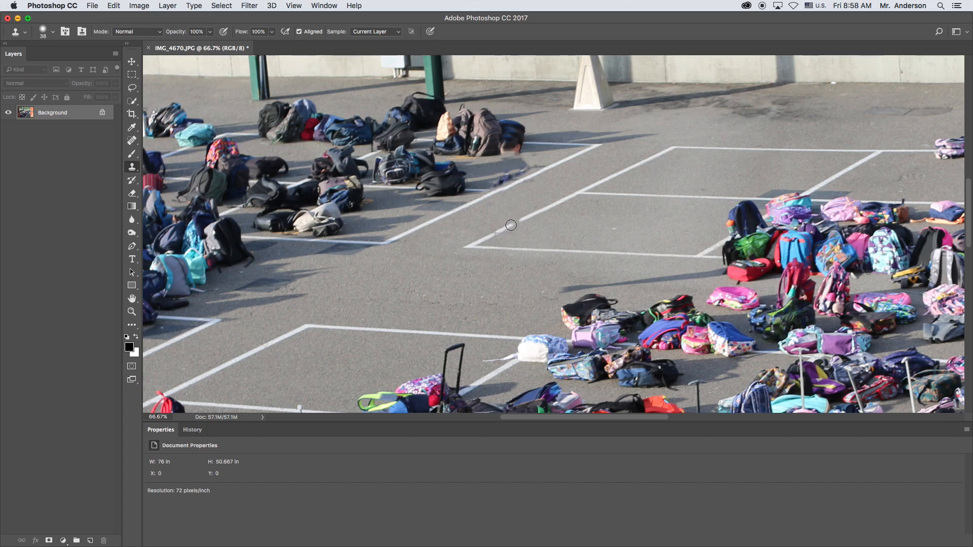
pyautogui.moveTo(519, 220)
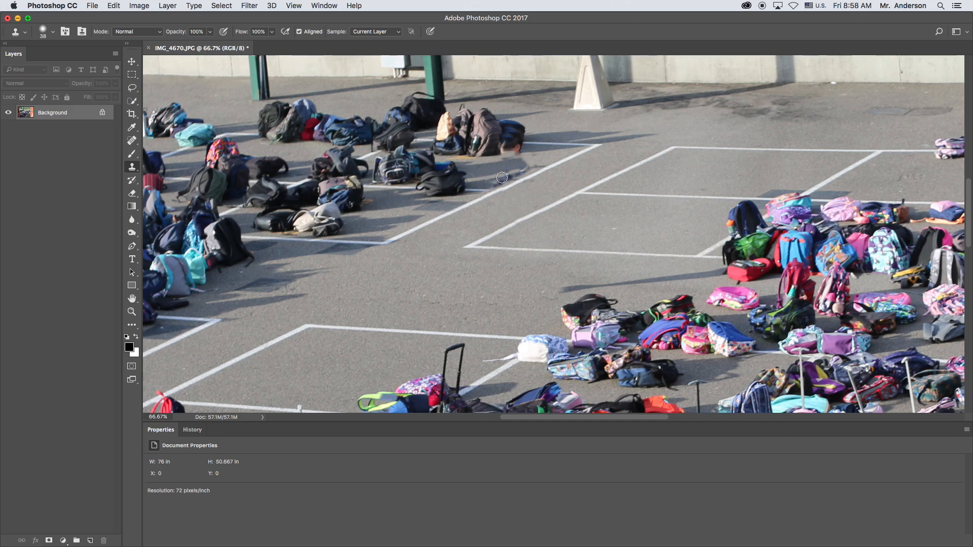
pyautogui.moveTo(516, 134)
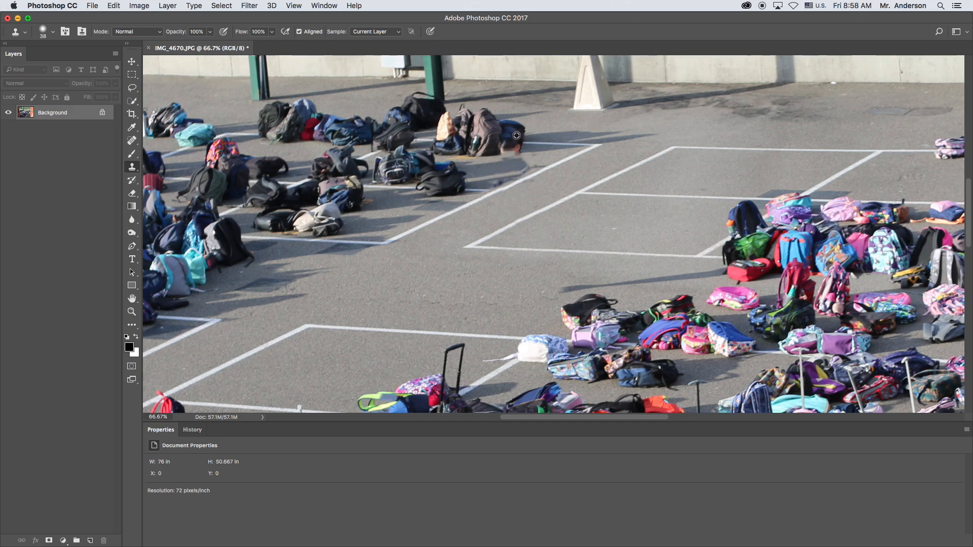
pyautogui.moveTo(506, 145)
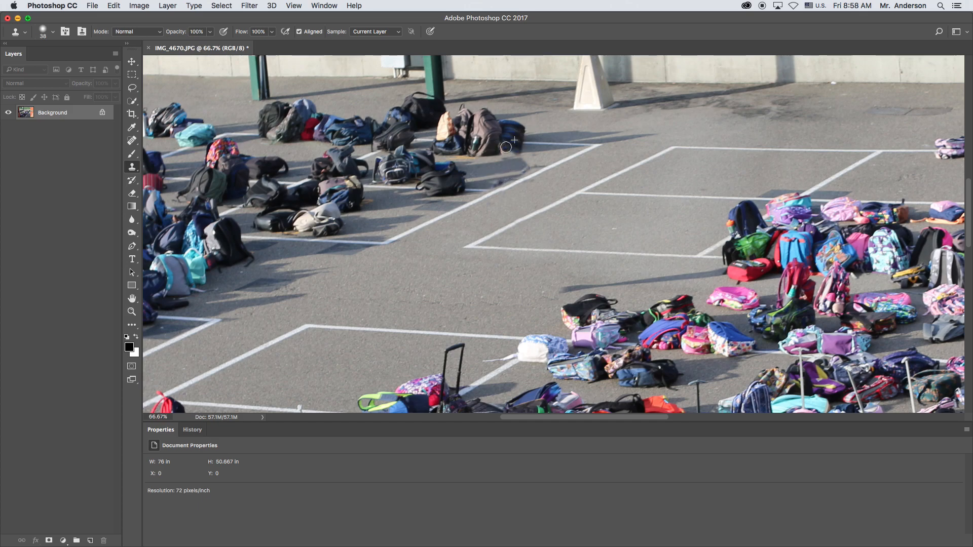
pyautogui.moveTo(536, 155)
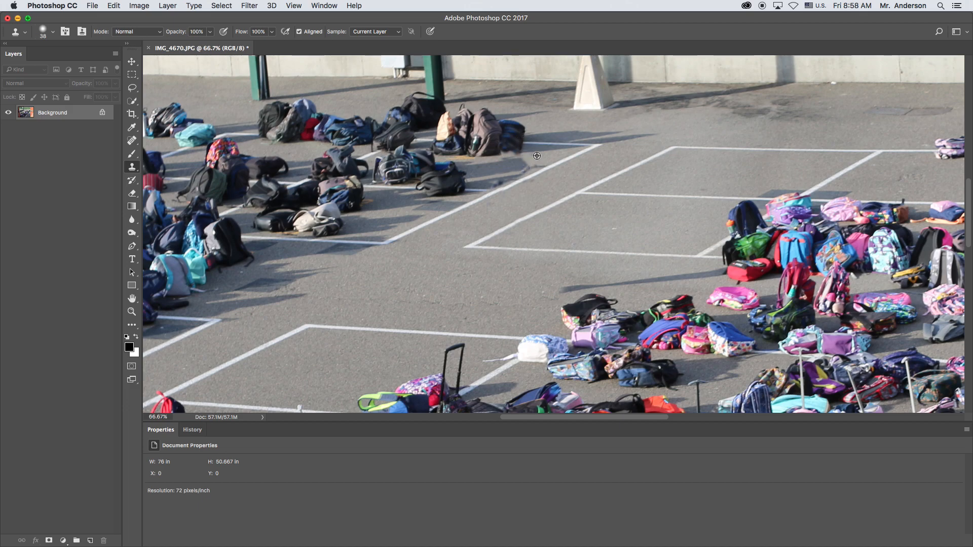
pyautogui.moveTo(539, 159)
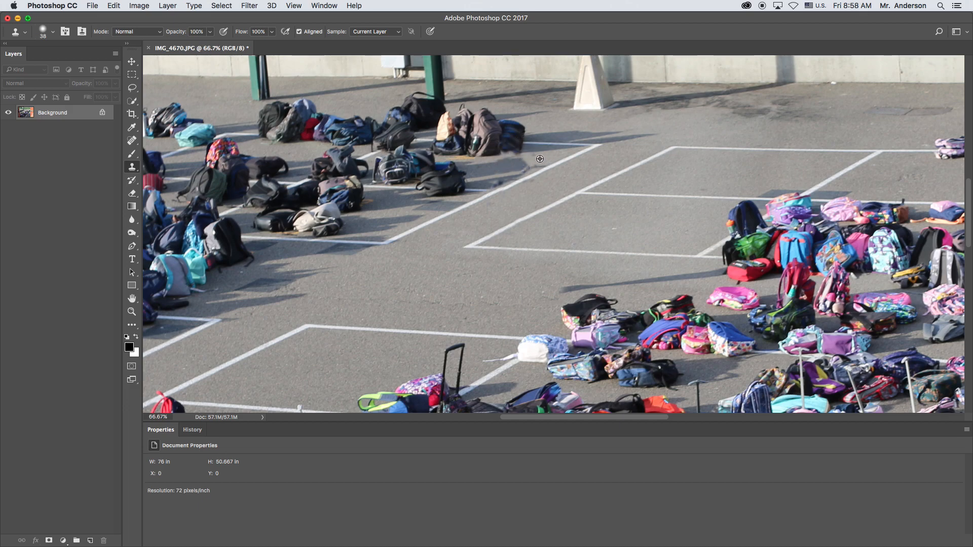
pyautogui.moveTo(480, 185)
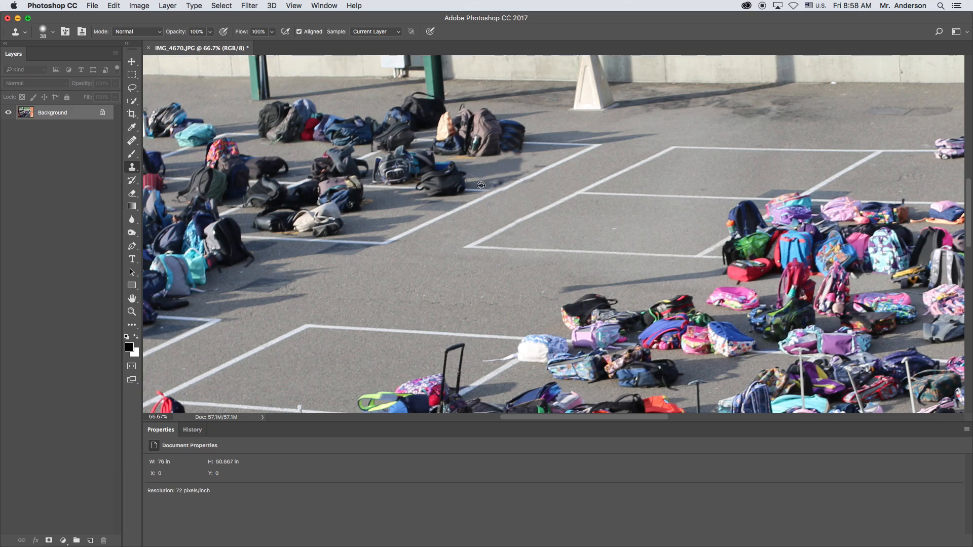
pyautogui.moveTo(613, 161)
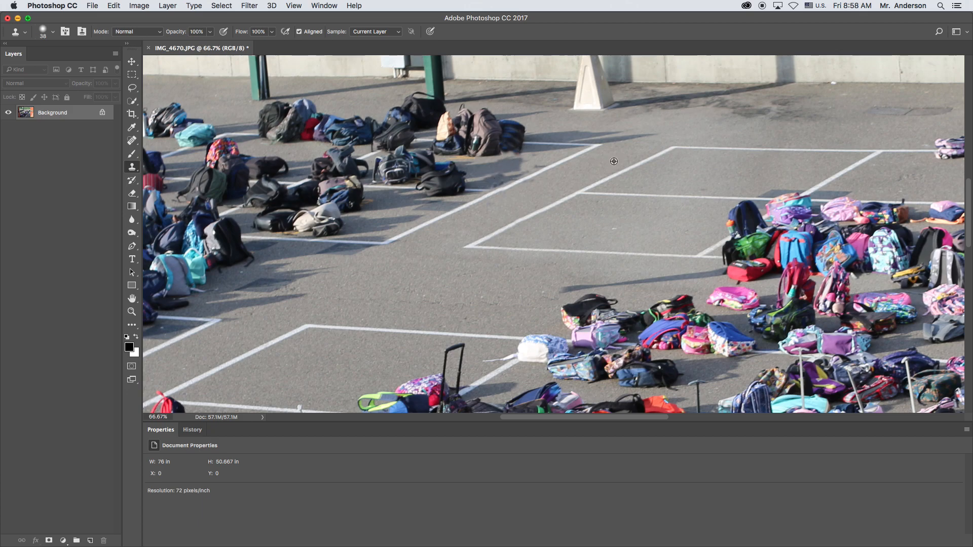
pyautogui.moveTo(510, 150)
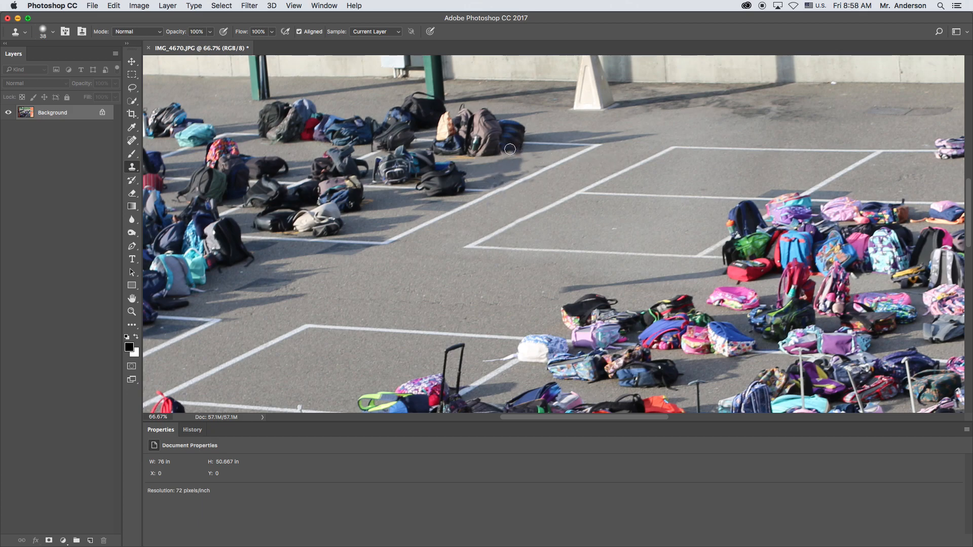
pyautogui.moveTo(556, 151)
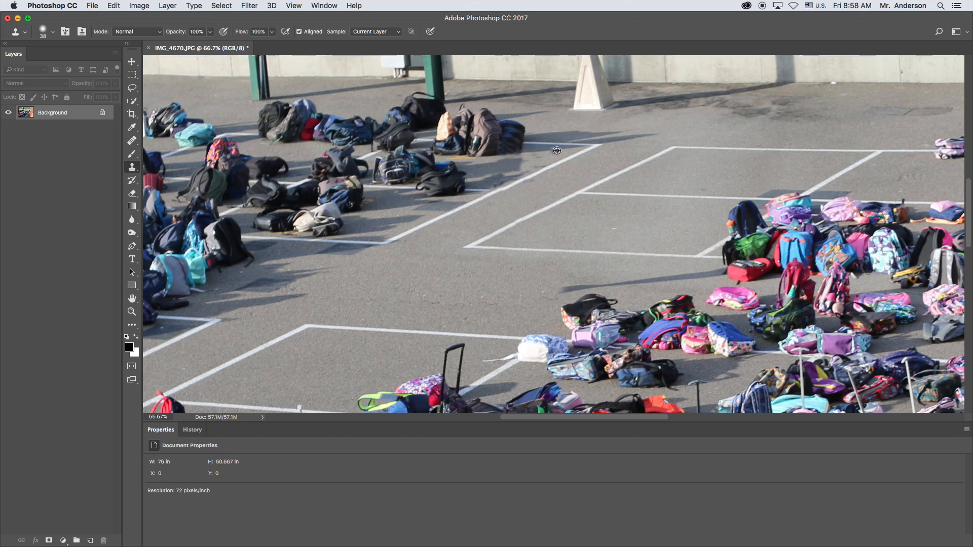
pyautogui.moveTo(544, 156)
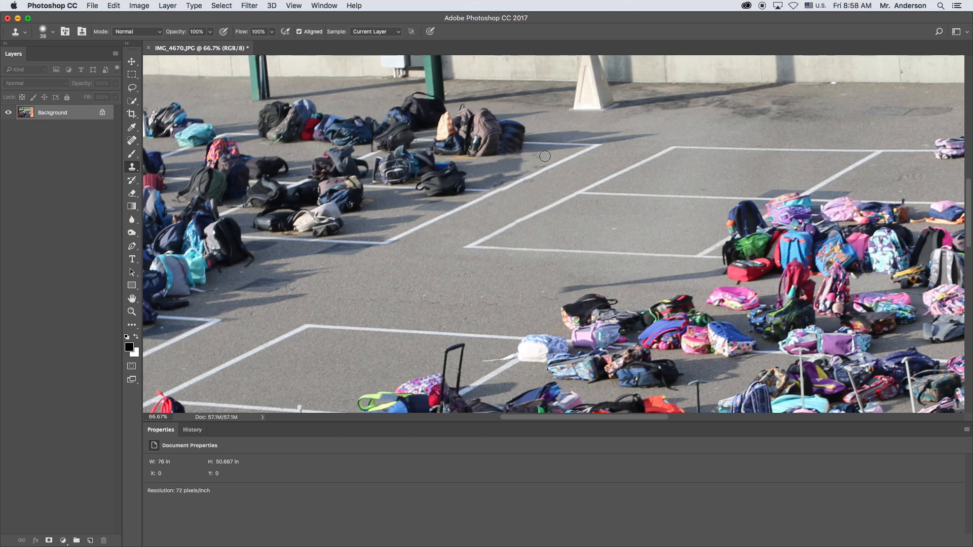
pyautogui.moveTo(534, 186)
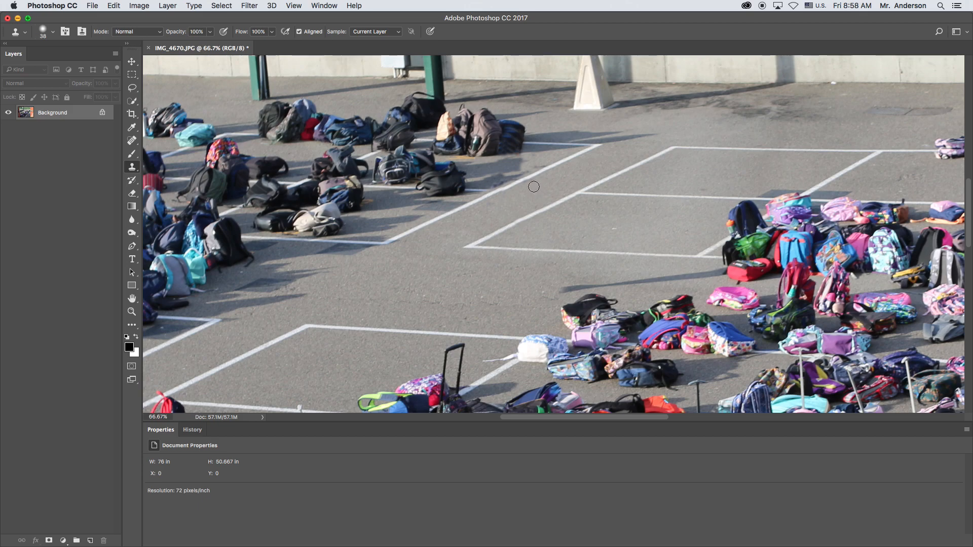
pyautogui.moveTo(54, 32)
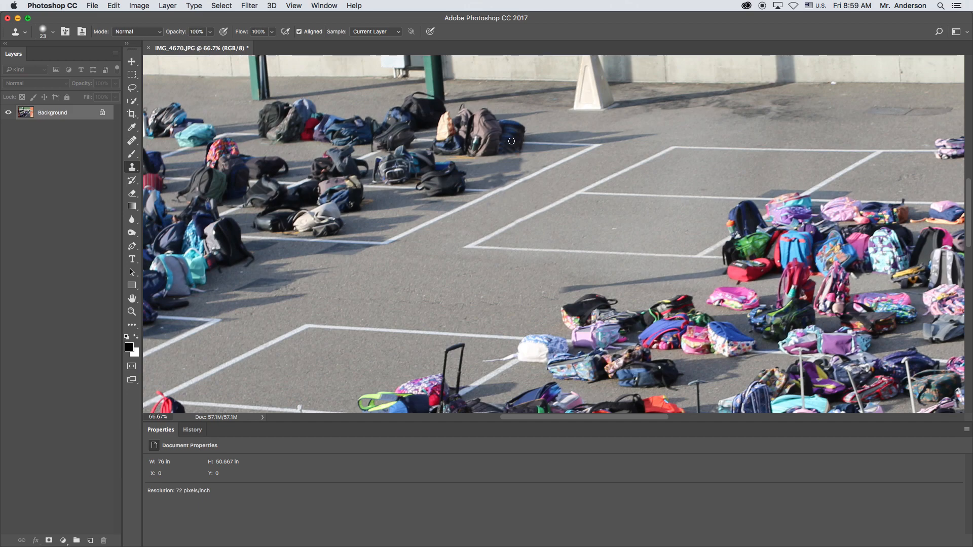
pyautogui.moveTo(131, 192)
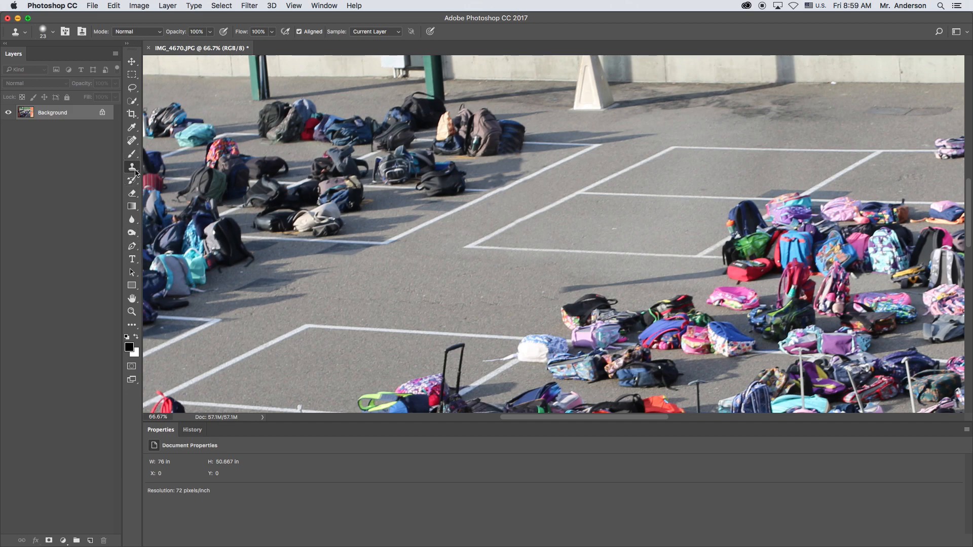
# - Choose the Burn tool from the dodge/burn group, keeping Range on Shadows at 50% exposure
pyautogui.click(132, 220)
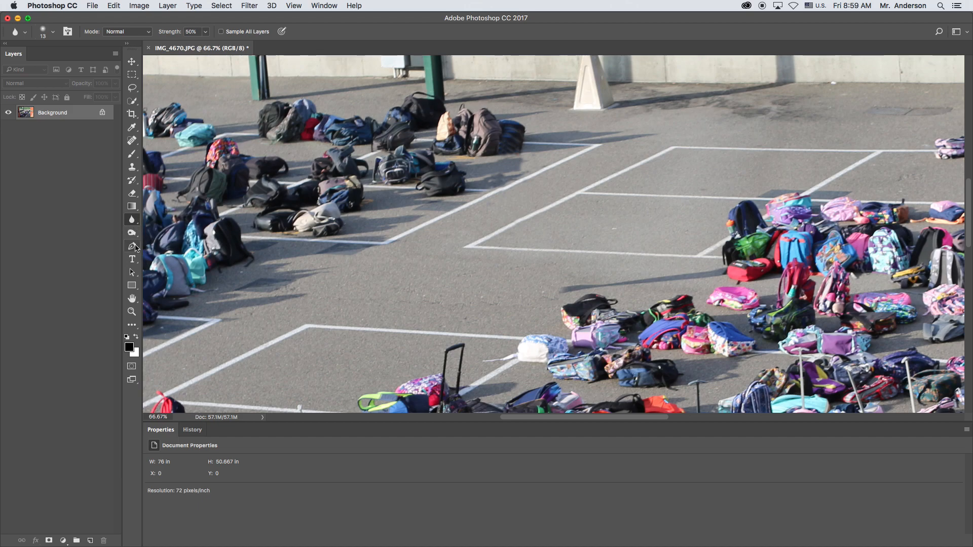
pyautogui.click(132, 233)
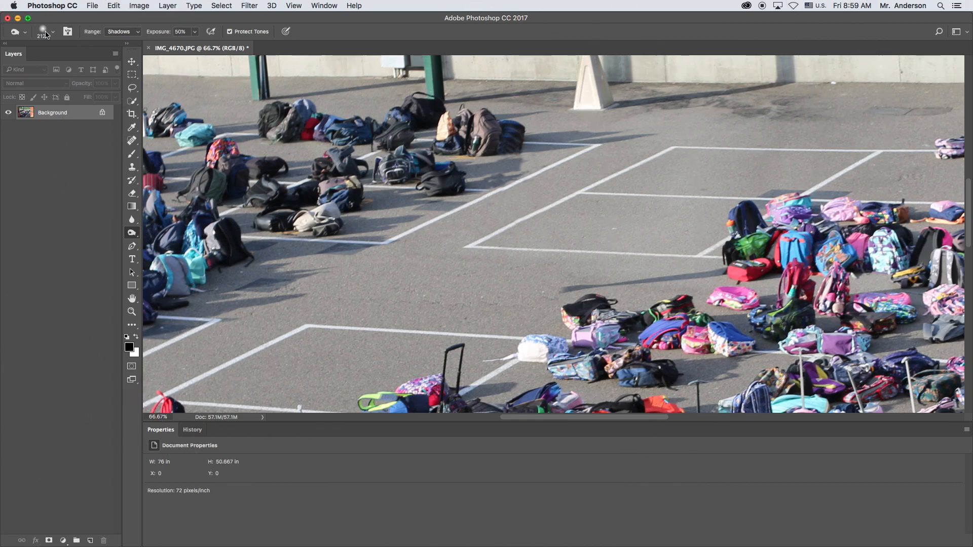
pyautogui.click(52, 32)
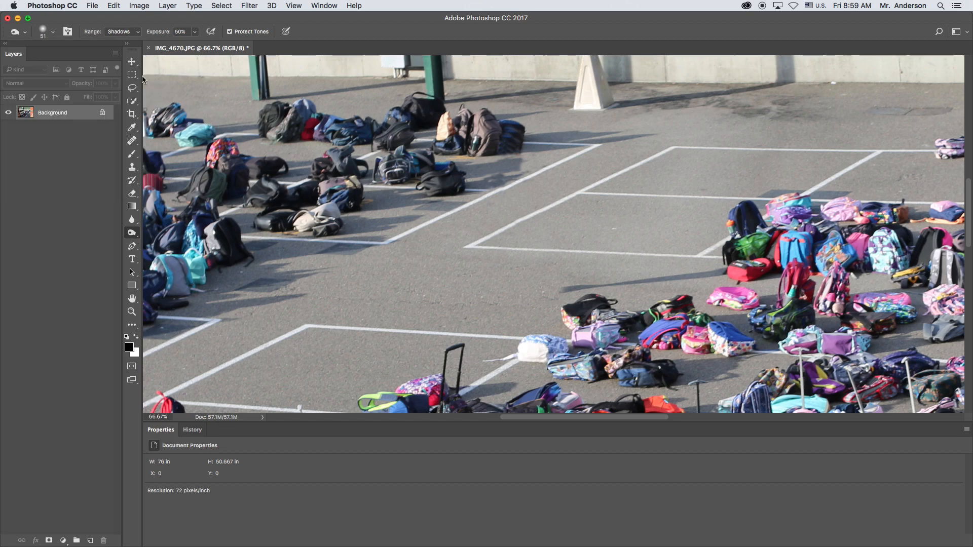
pyautogui.click(123, 32)
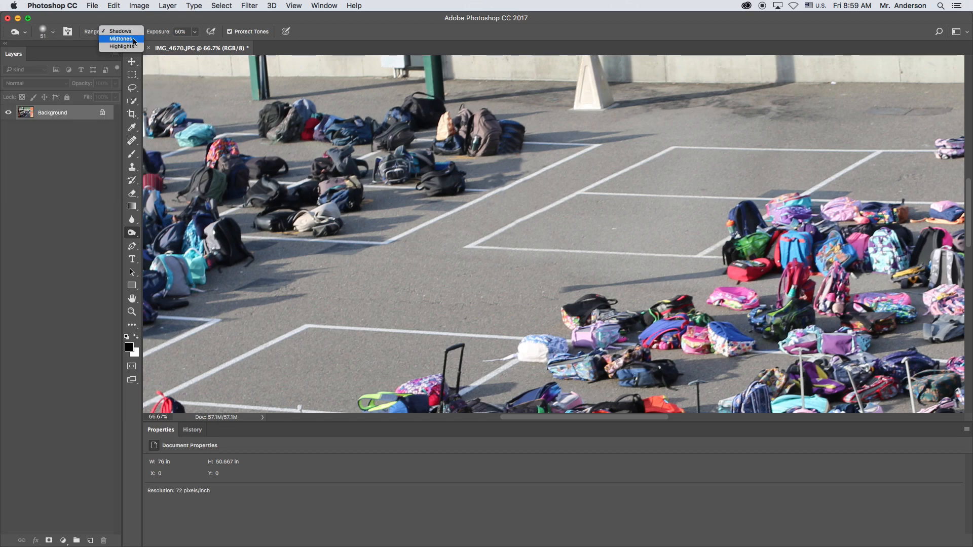
pyautogui.click(119, 30)
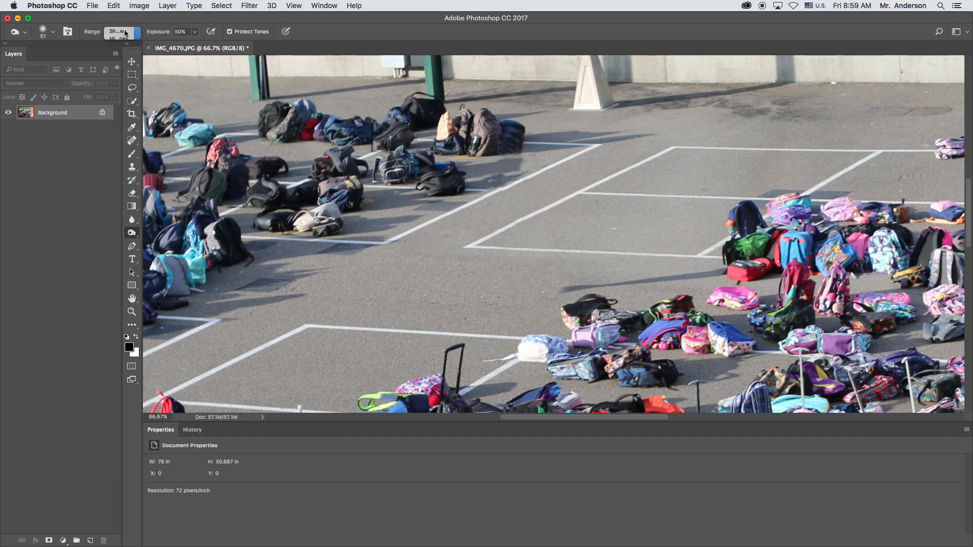
pyautogui.click(115, 31)
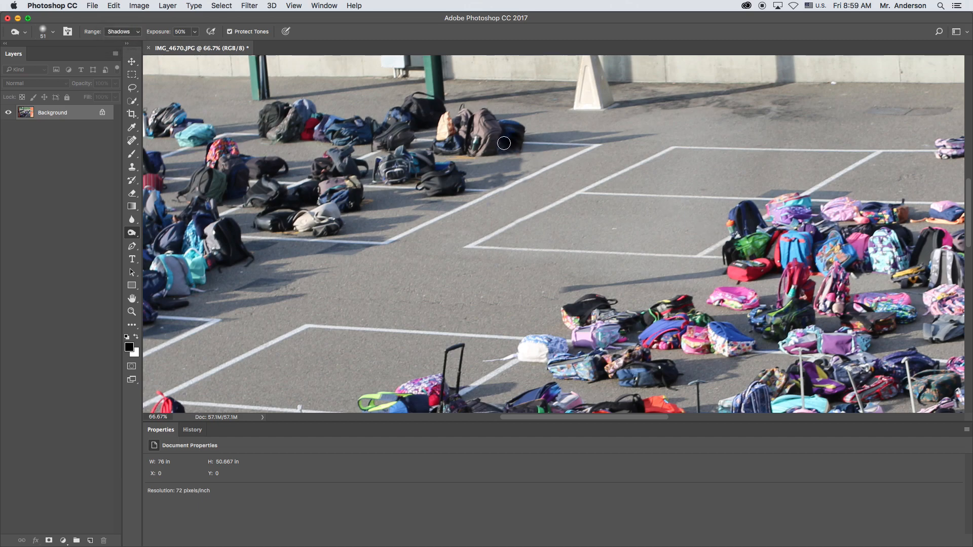
pyautogui.moveTo(529, 260)
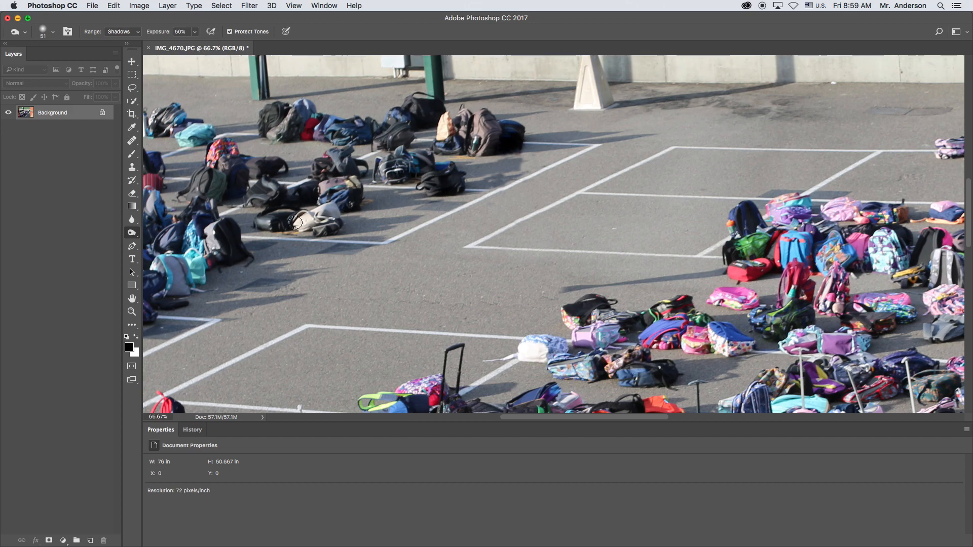
# - Fit the whole photo on screen and enlarge the burn brush to about 159 px for midtones
pyautogui.scroll(-3)
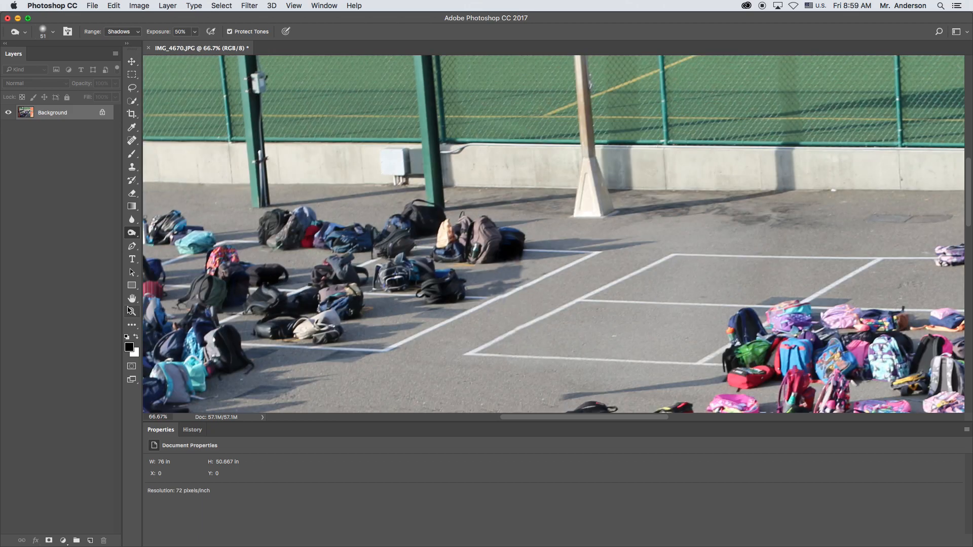
pyautogui.click(132, 311)
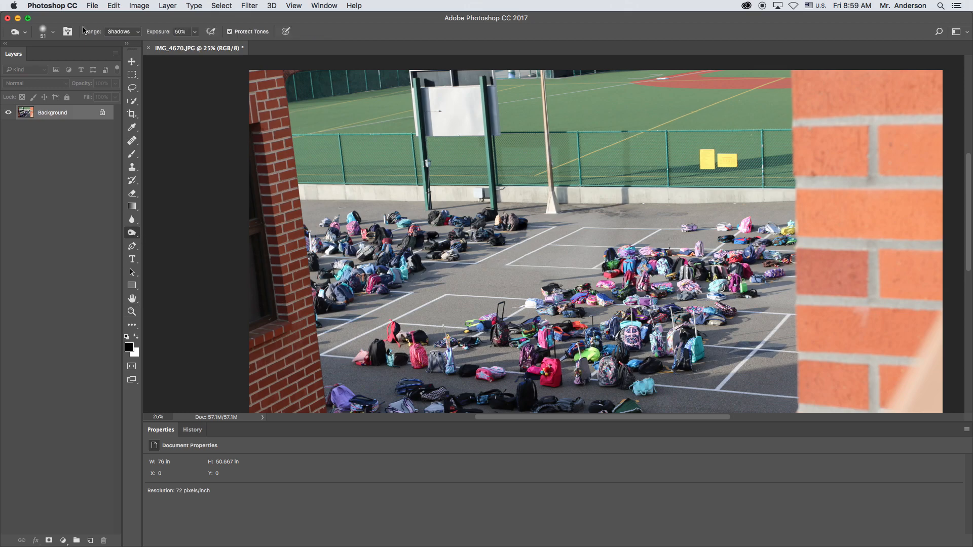
pyautogui.click(53, 31)
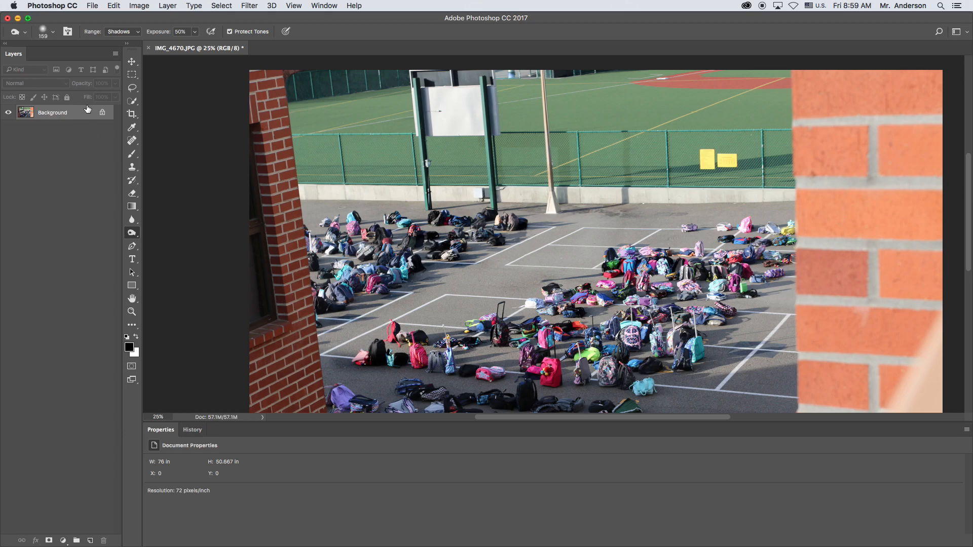
pyautogui.click(123, 31)
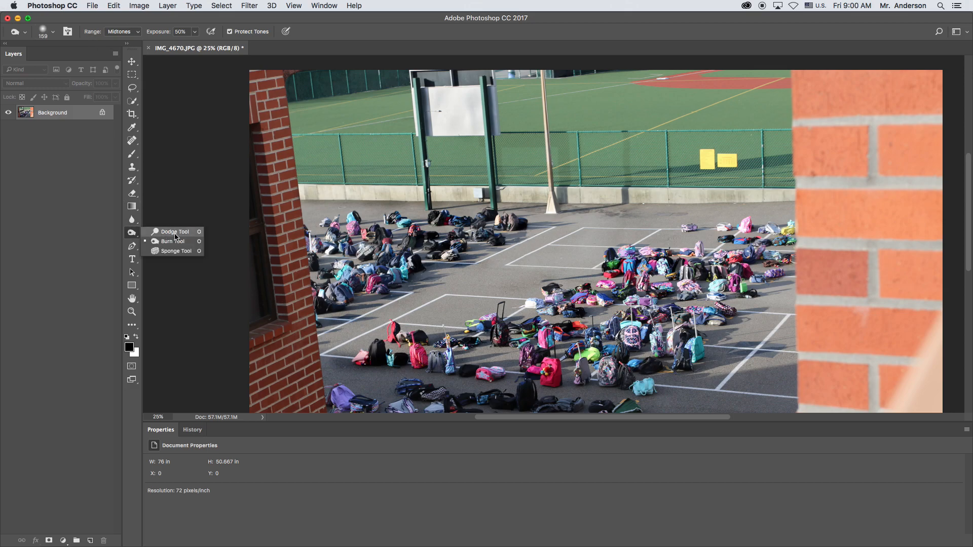
# - Switch to the Dodge tool set to Shadows at 100% exposure with Protect Tones, keeping the 159 px brush
pyautogui.click(174, 231)
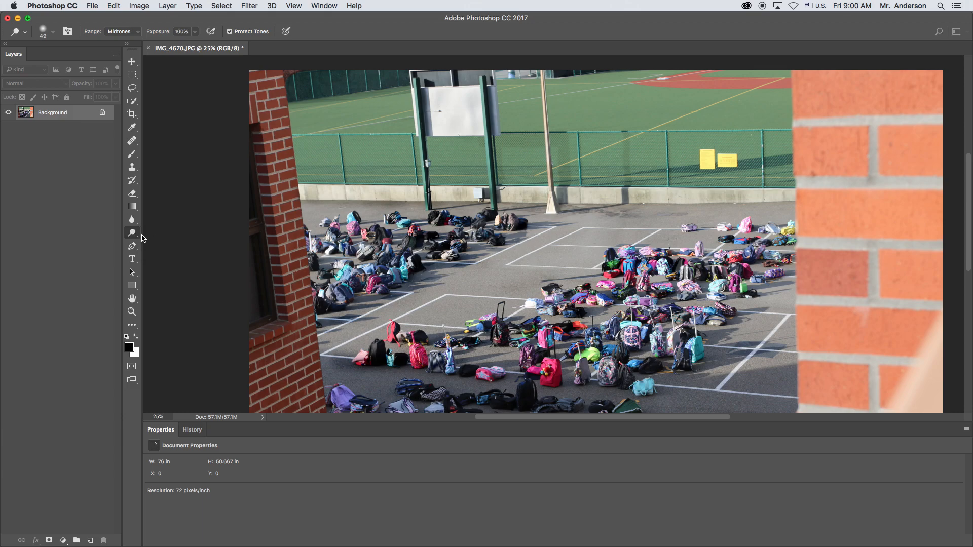
pyautogui.click(53, 32)
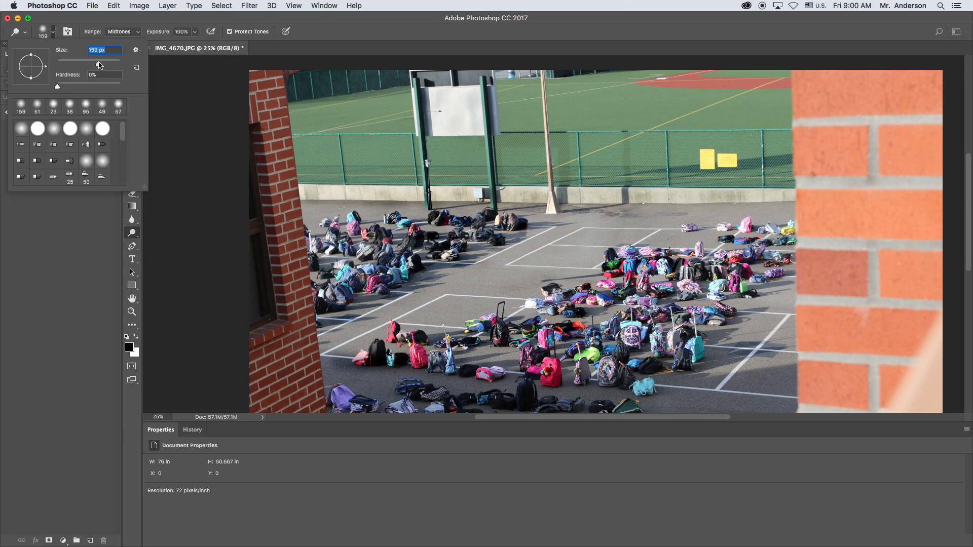
pyautogui.click(122, 23)
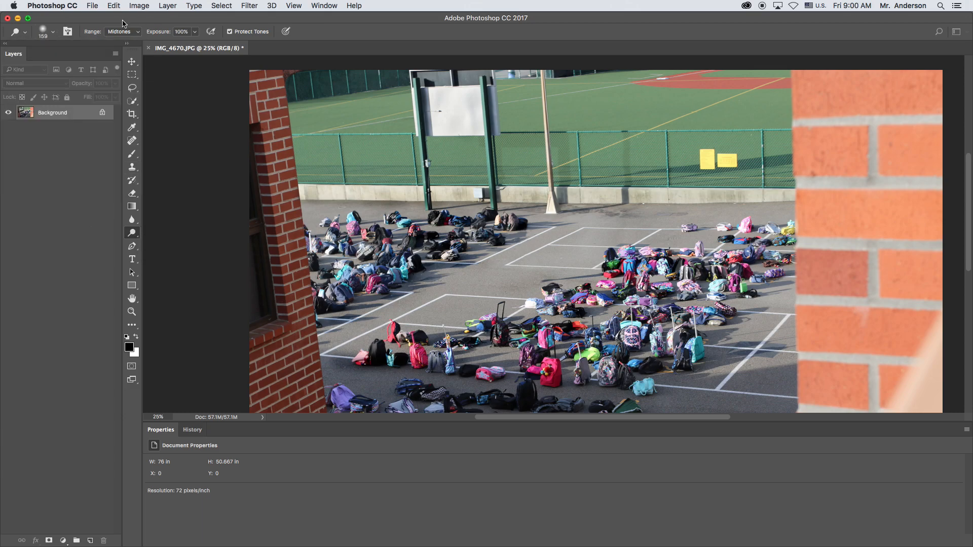
pyautogui.click(122, 31)
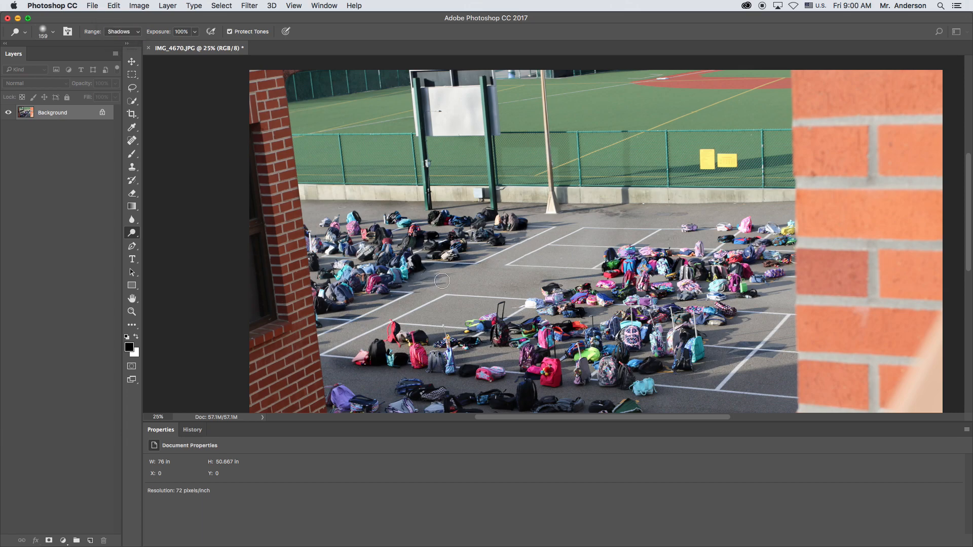
pyautogui.moveTo(435, 277)
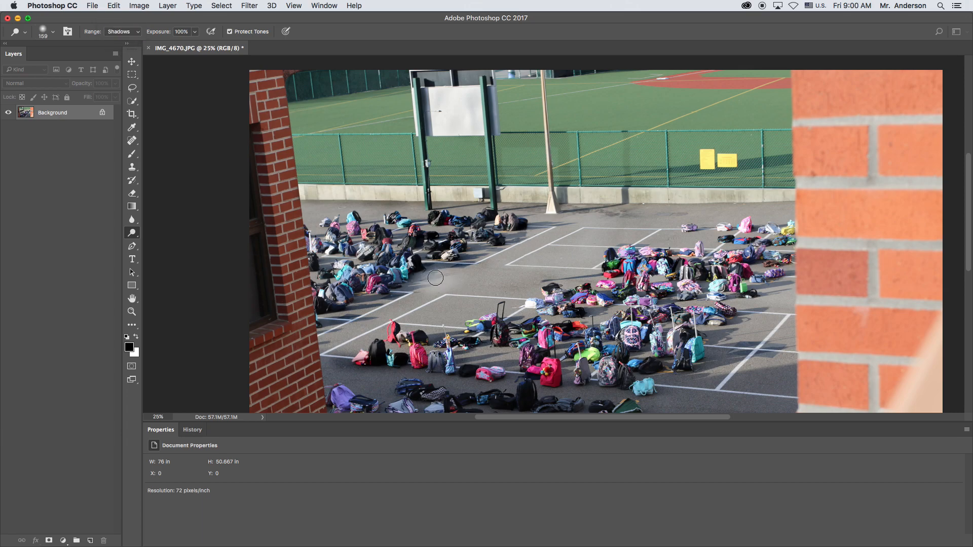
pyautogui.moveTo(430, 275)
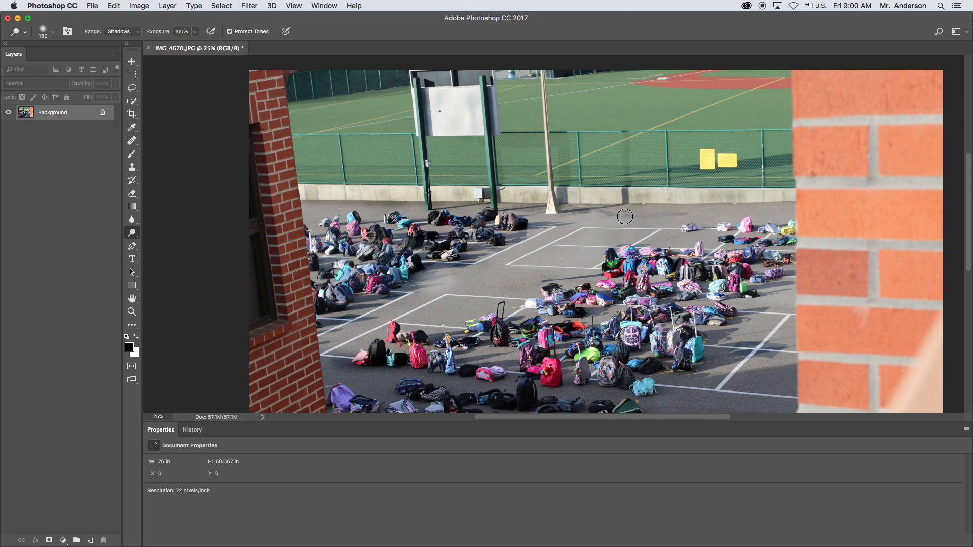
pyautogui.moveTo(651, 214)
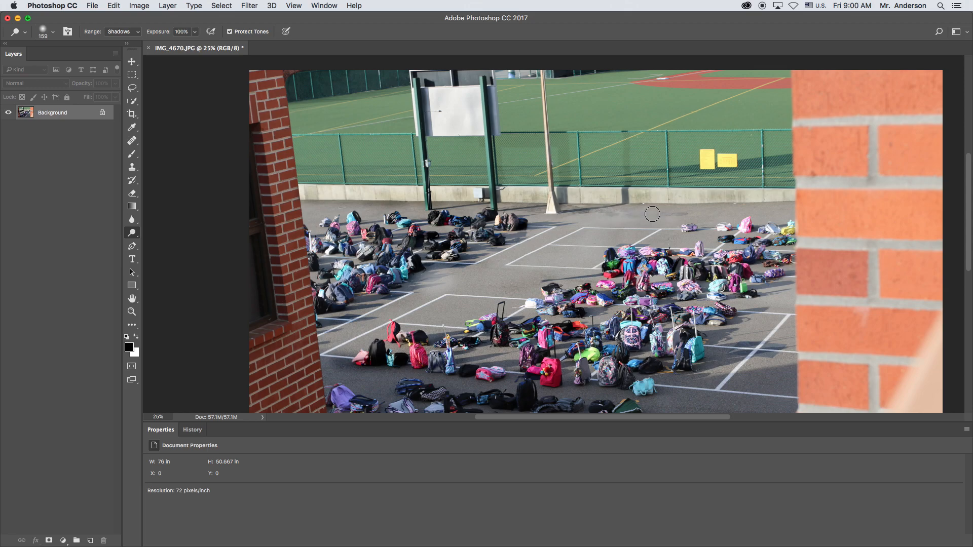
pyautogui.moveTo(146, 222)
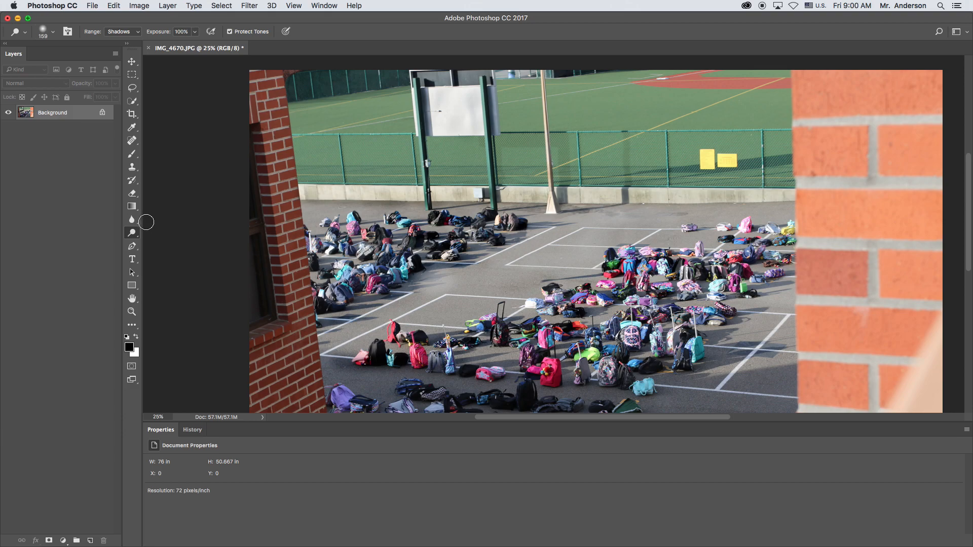
pyautogui.moveTo(131, 298)
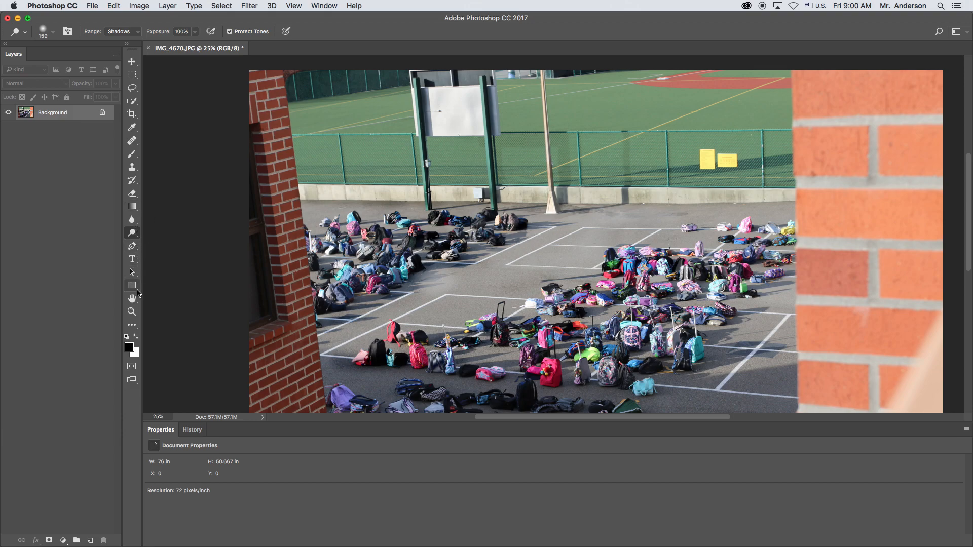
pyautogui.moveTo(135, 204)
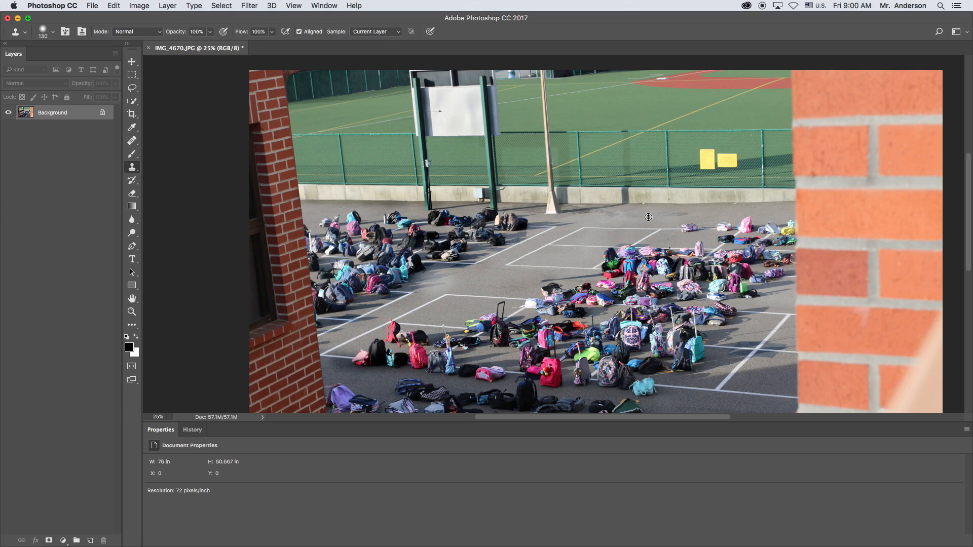
pyautogui.moveTo(606, 218)
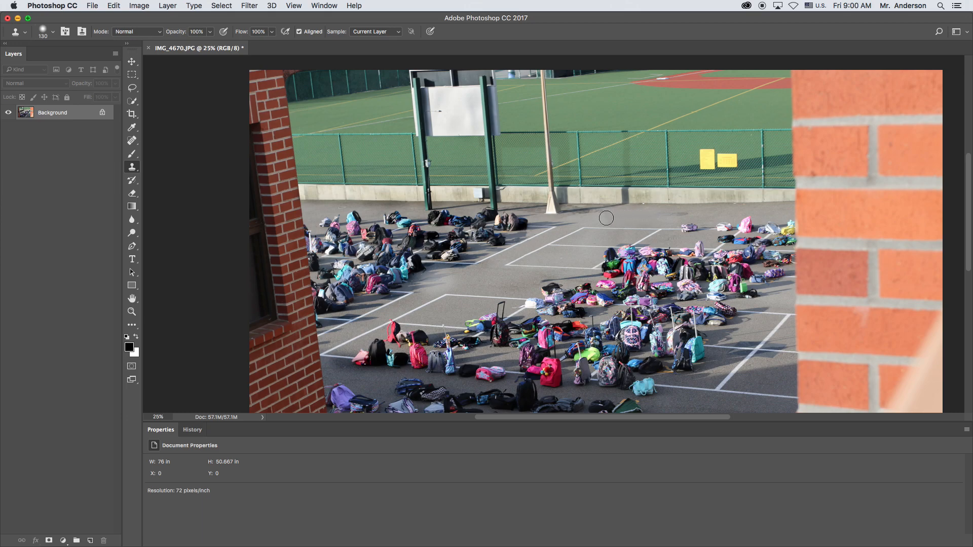
pyautogui.moveTo(653, 198)
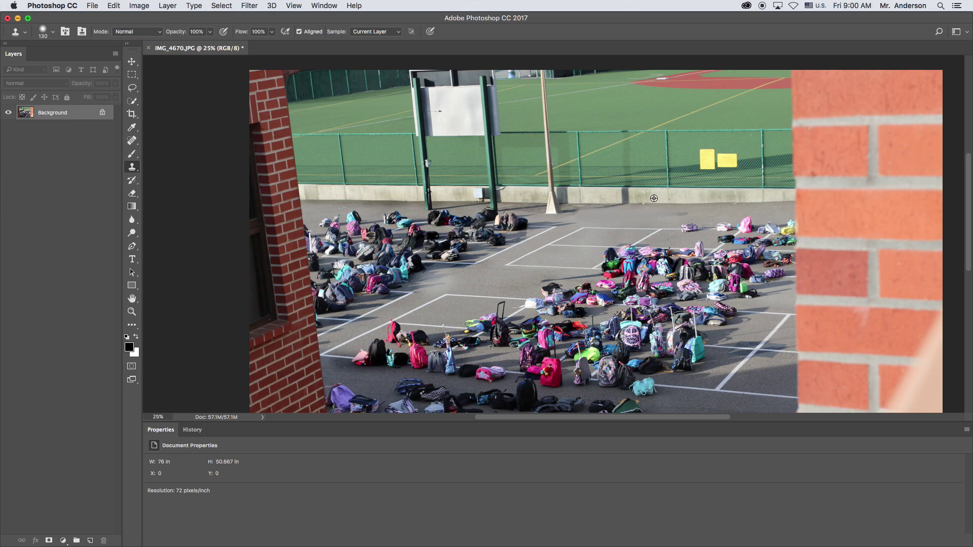
pyautogui.moveTo(618, 230)
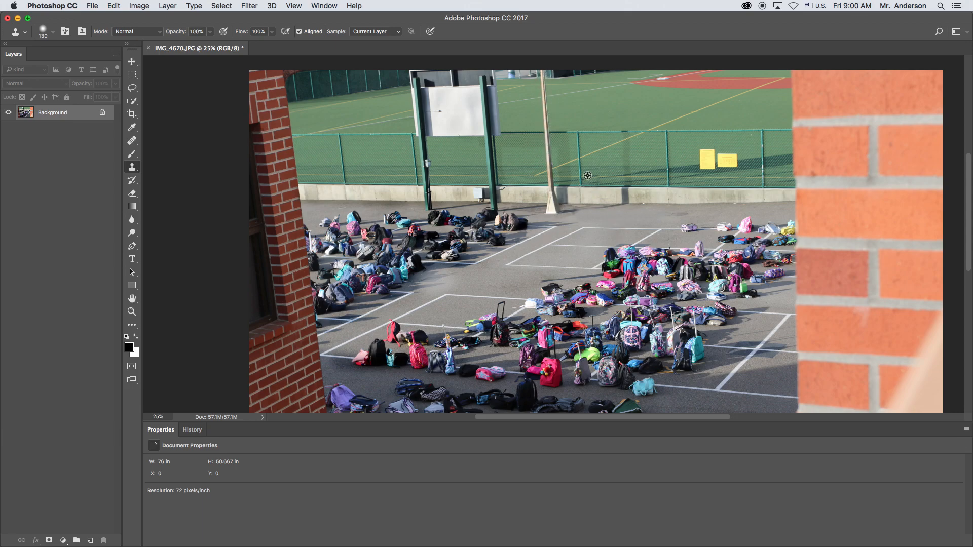
pyautogui.moveTo(553, 210)
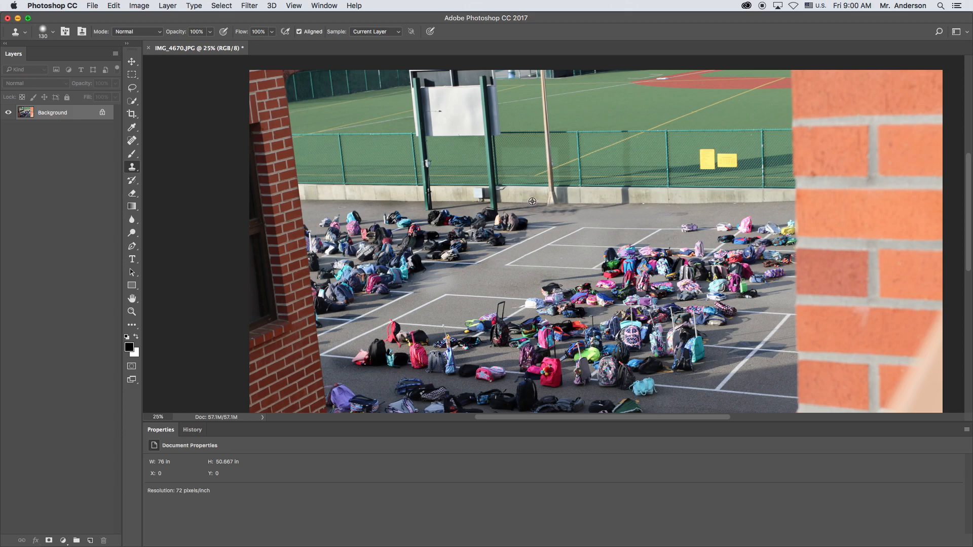
pyautogui.moveTo(560, 201)
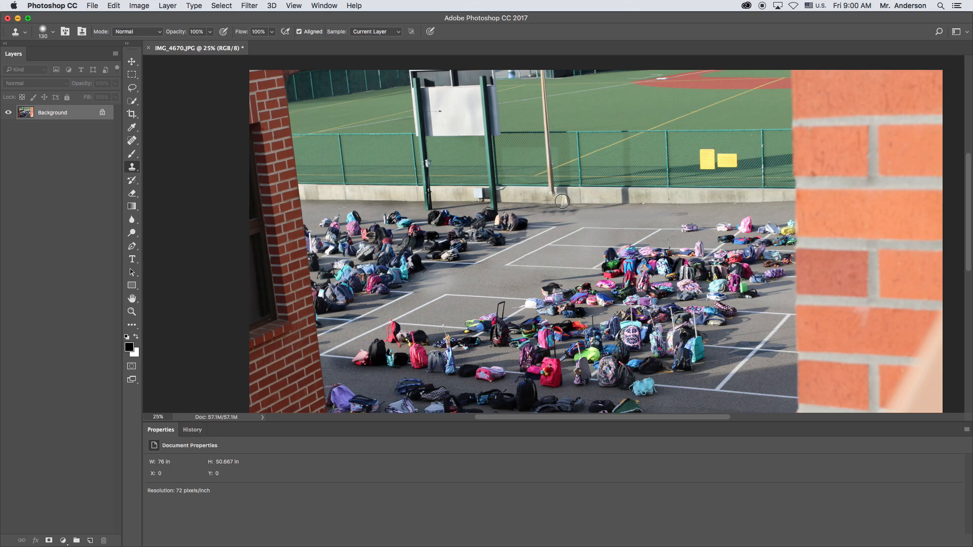
pyautogui.moveTo(548, 203)
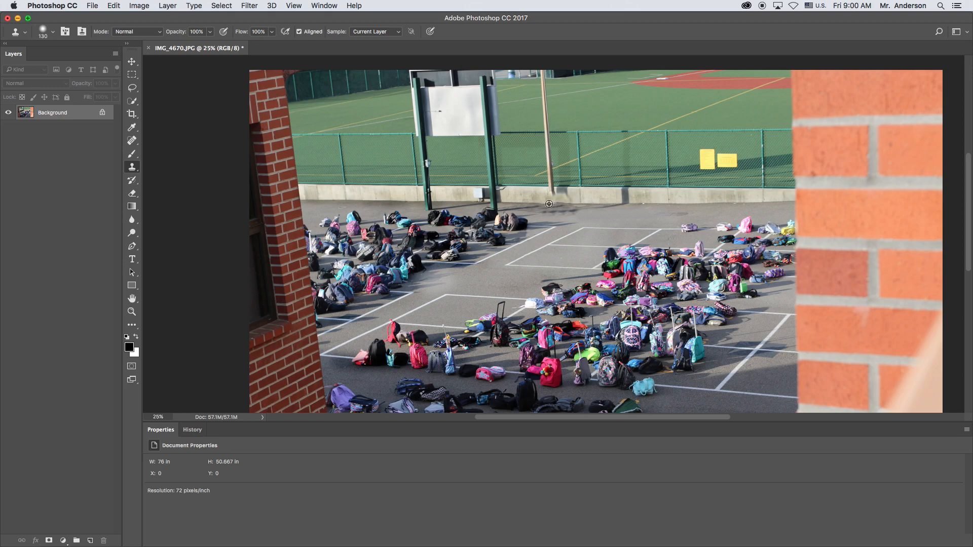
pyautogui.moveTo(548, 191)
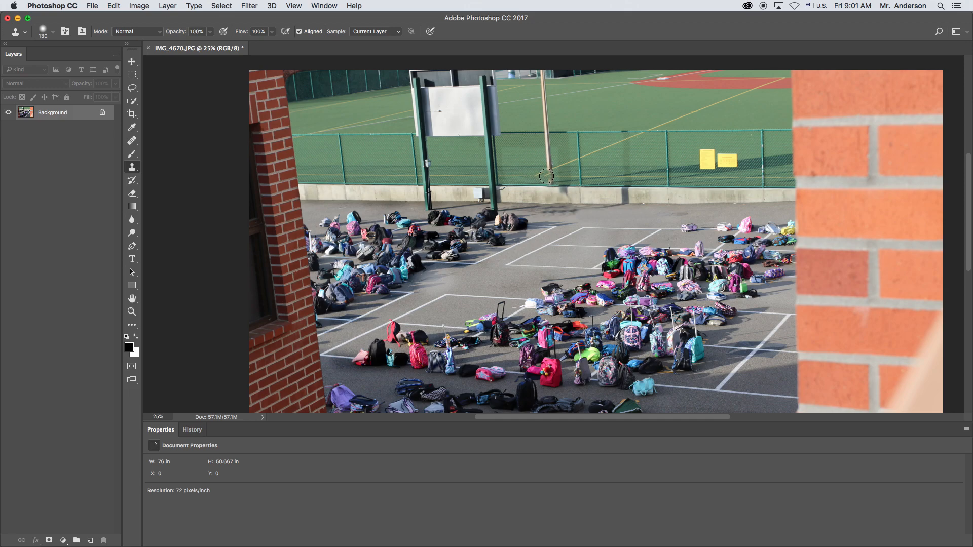
pyautogui.moveTo(552, 177)
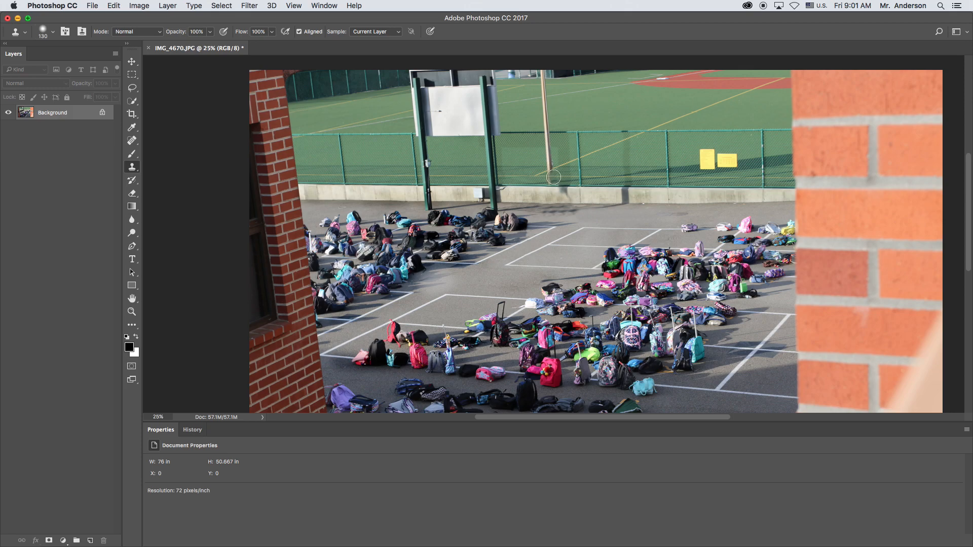
pyautogui.moveTo(552, 168)
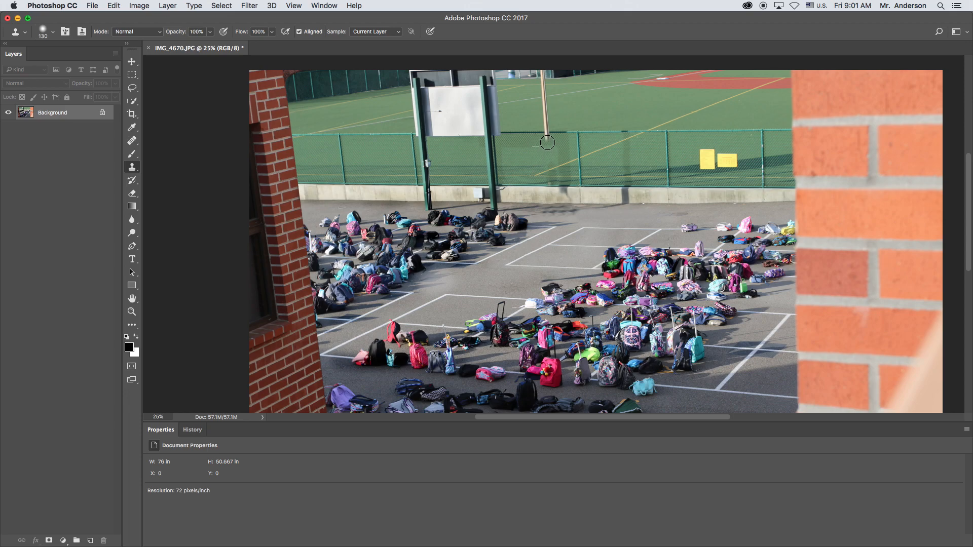
pyautogui.moveTo(548, 133)
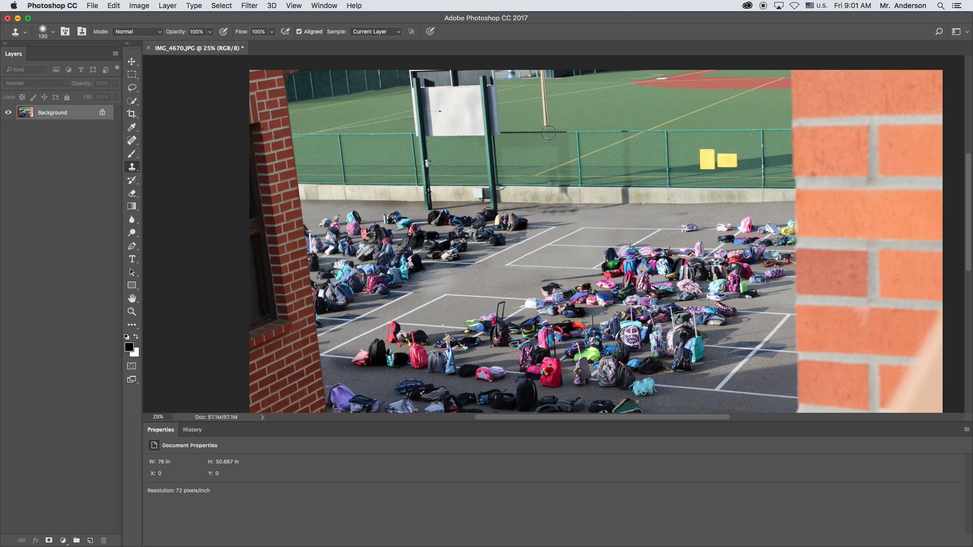
pyautogui.moveTo(548, 121)
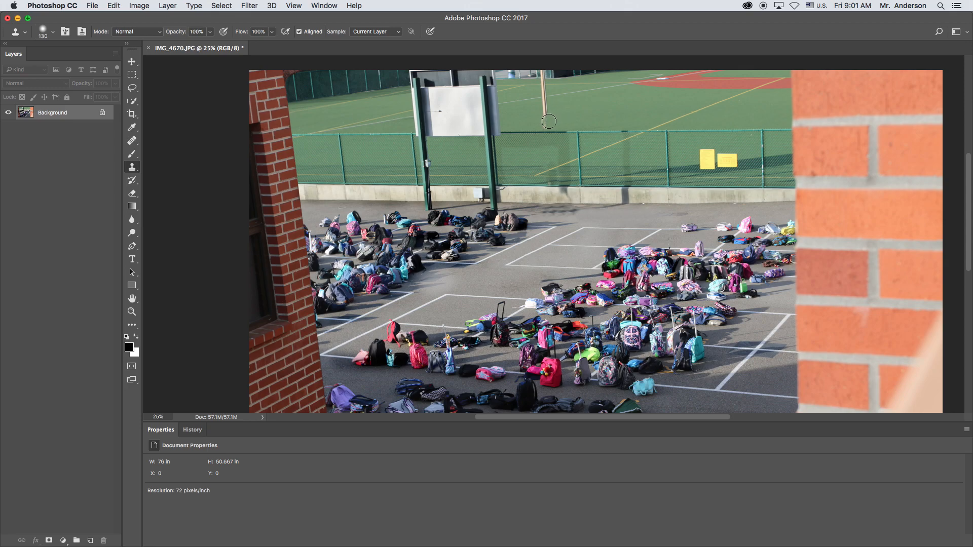
pyautogui.moveTo(575, 90)
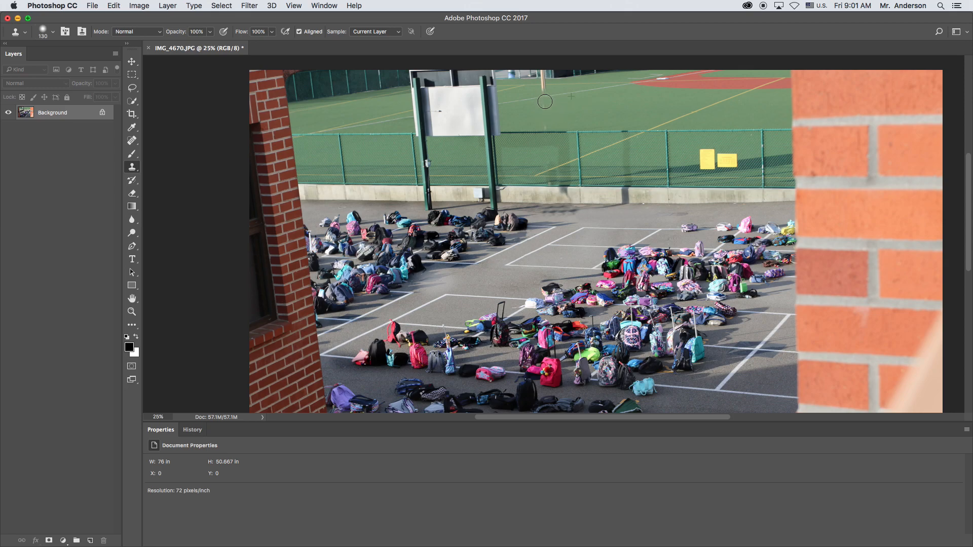
pyautogui.moveTo(544, 85)
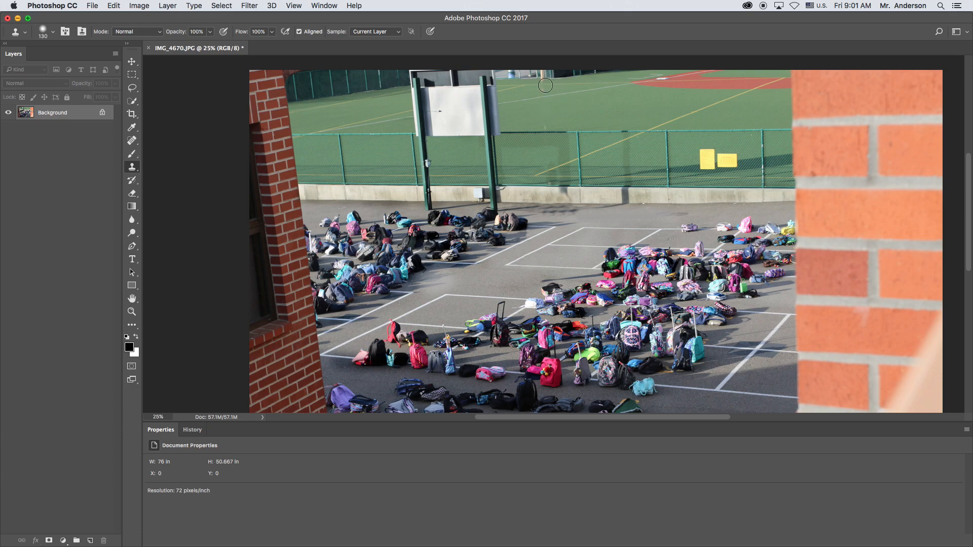
pyautogui.moveTo(545, 74)
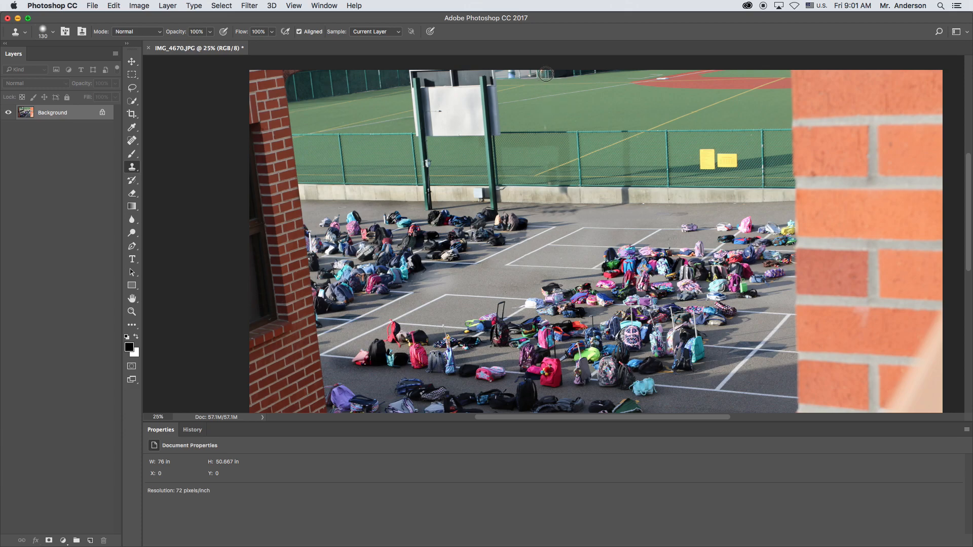
pyautogui.moveTo(557, 184)
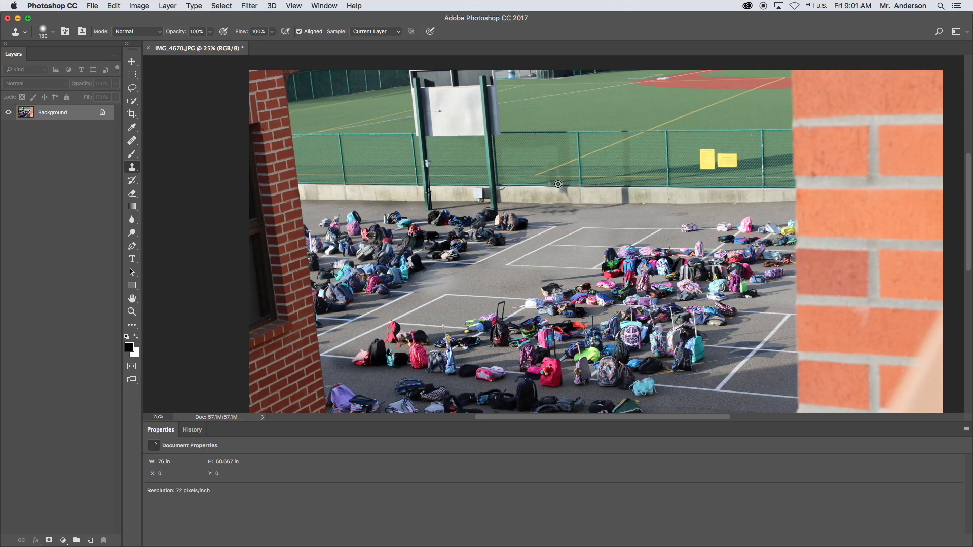
pyautogui.moveTo(548, 185)
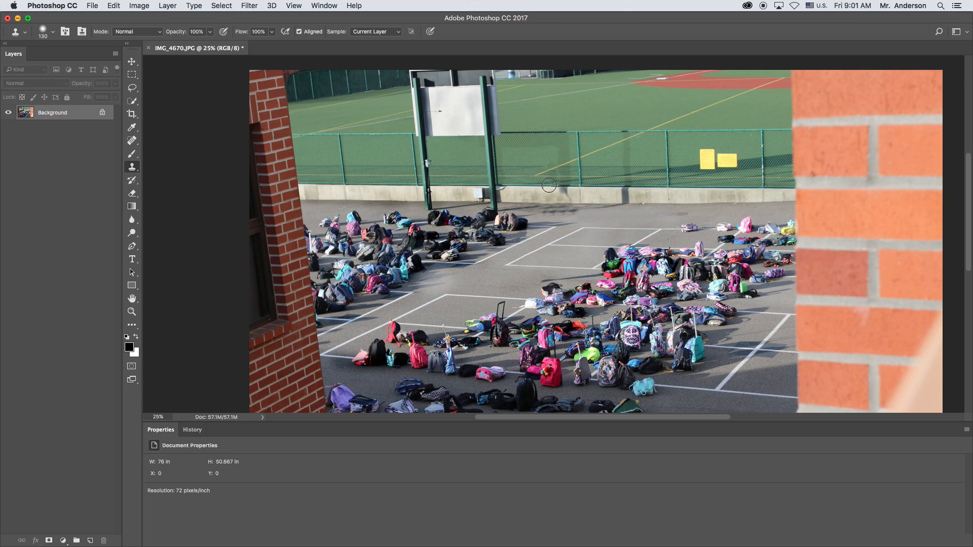
pyautogui.moveTo(562, 191)
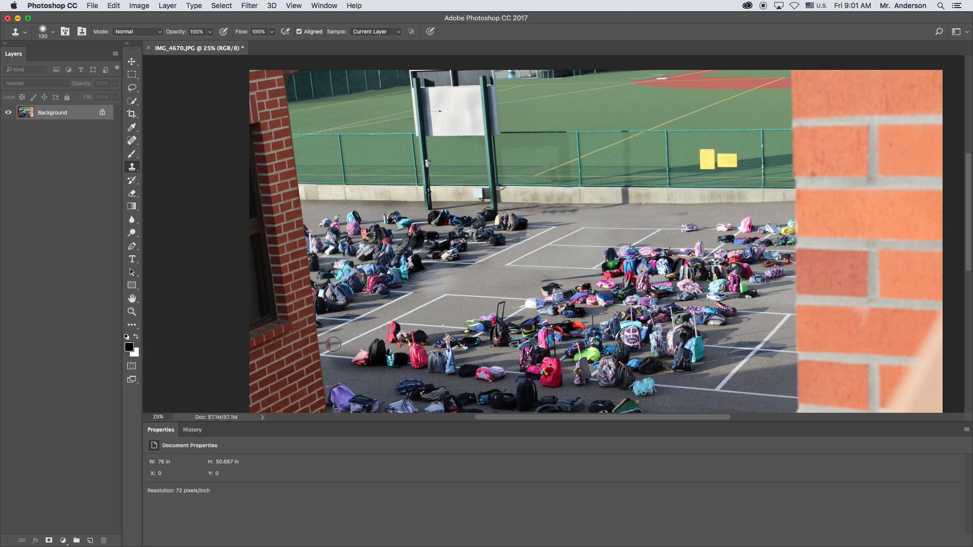
pyautogui.moveTo(682, 228)
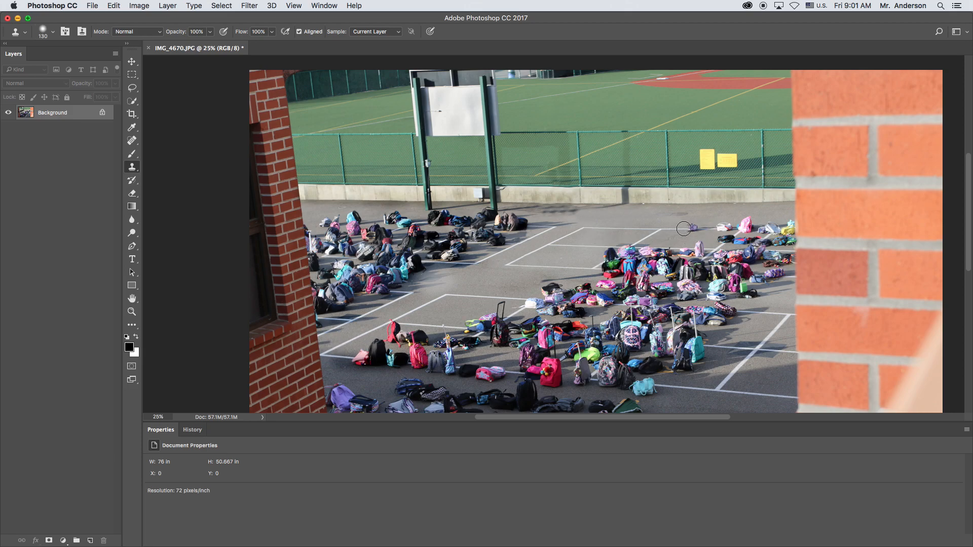
pyautogui.moveTo(651, 196)
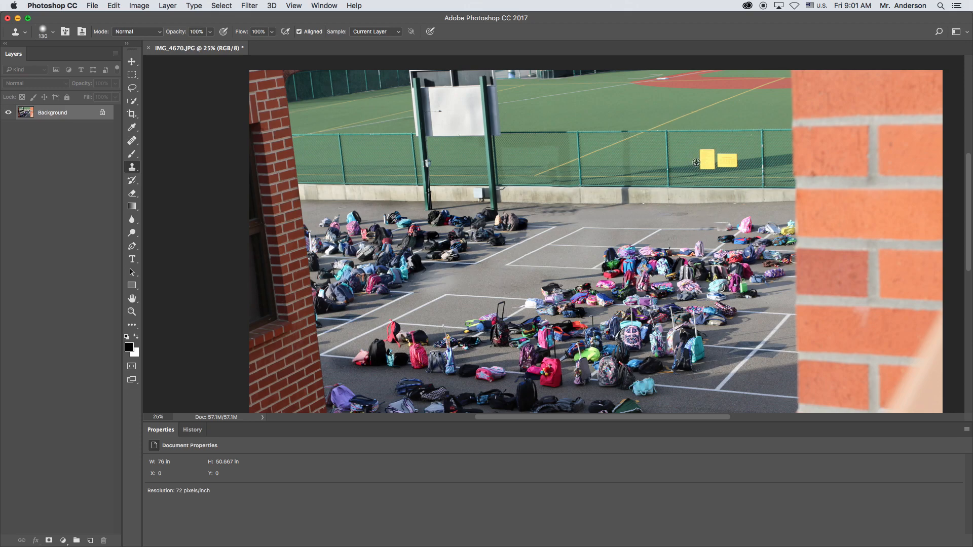
pyautogui.moveTo(695, 167)
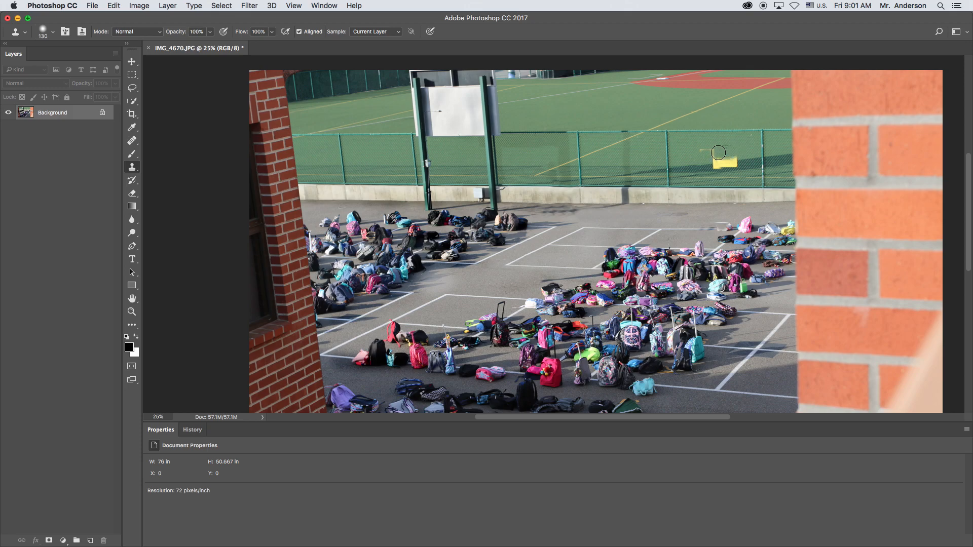
pyautogui.moveTo(701, 151)
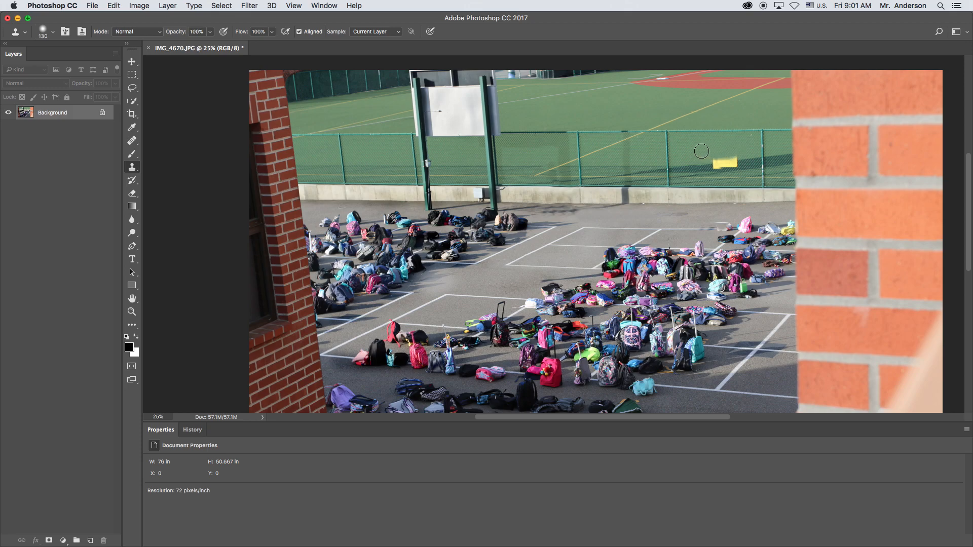
pyautogui.moveTo(753, 162)
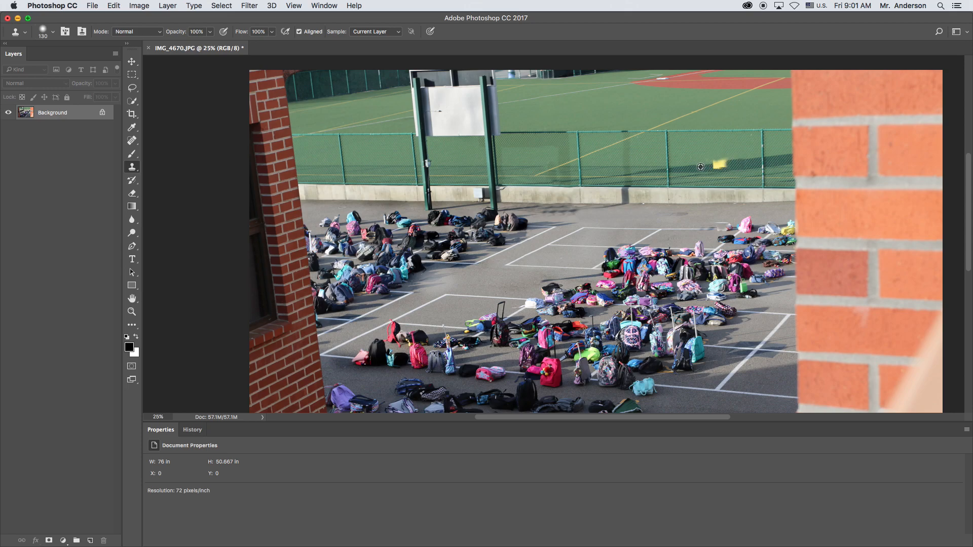
pyautogui.moveTo(725, 163)
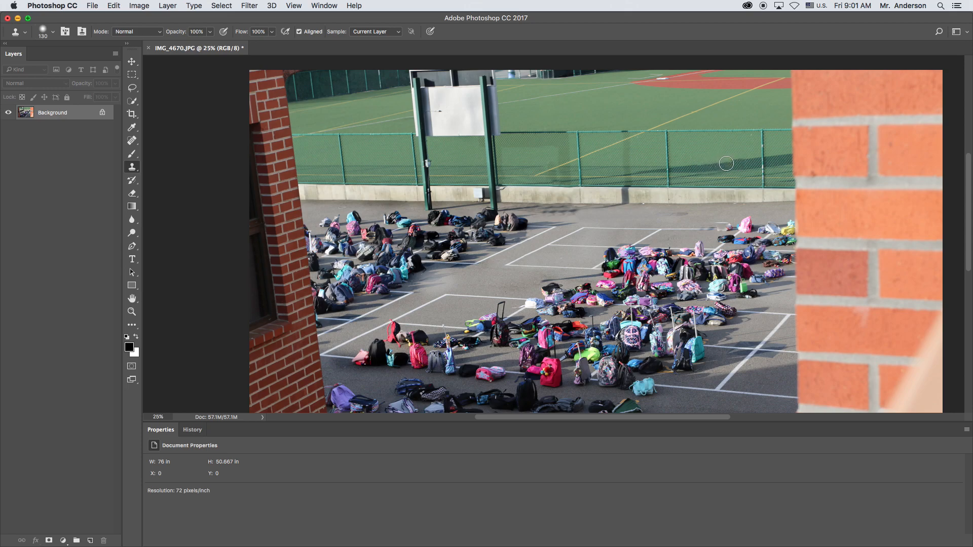
pyautogui.moveTo(114, 366)
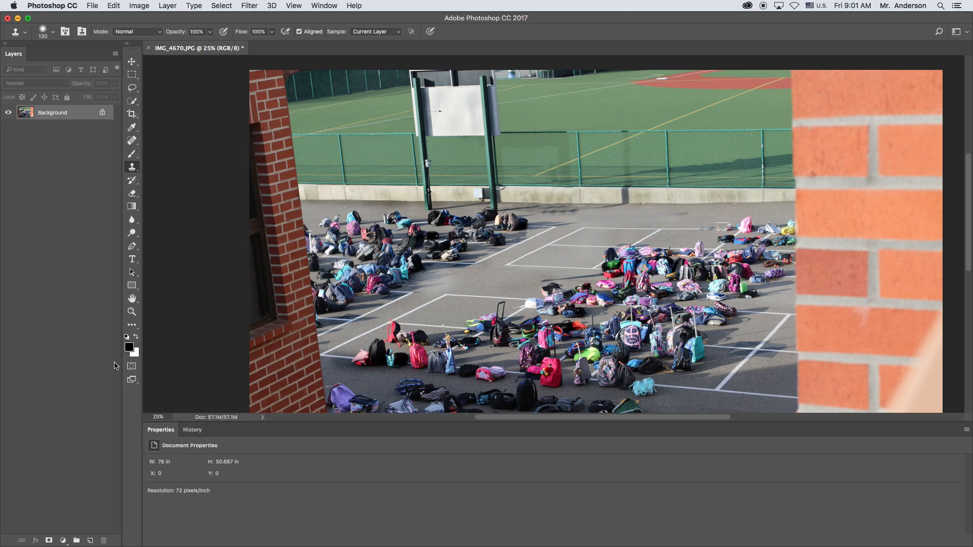
pyautogui.moveTo(599, 219)
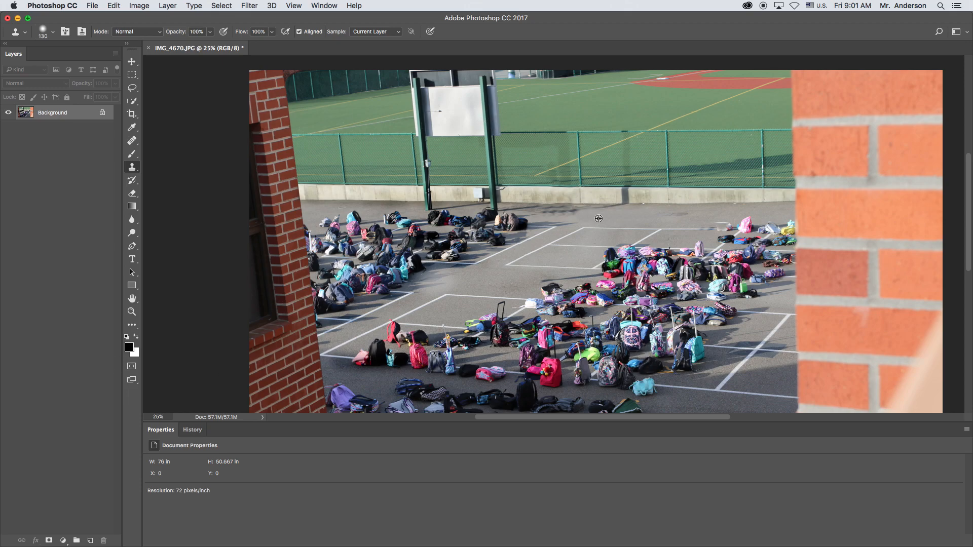
pyautogui.moveTo(693, 214)
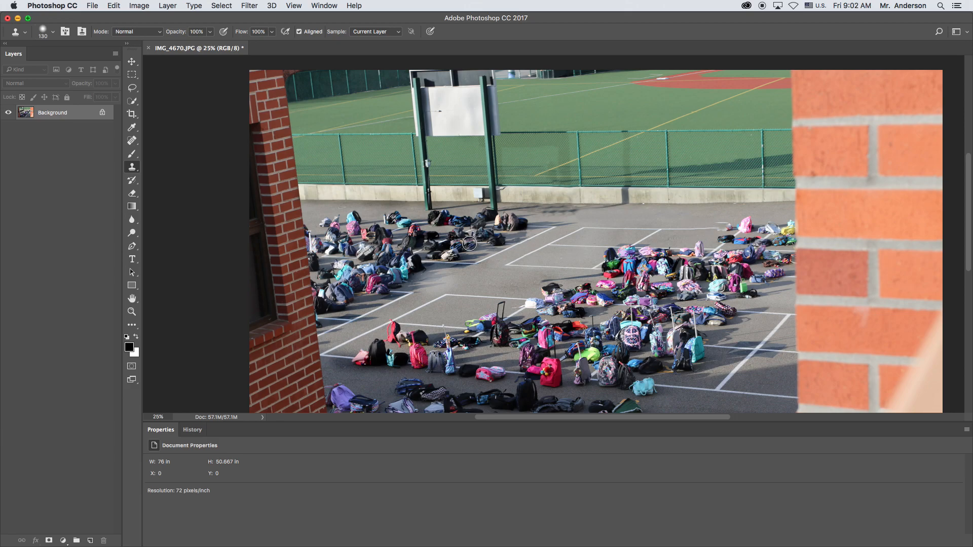
pyautogui.moveTo(388, 185)
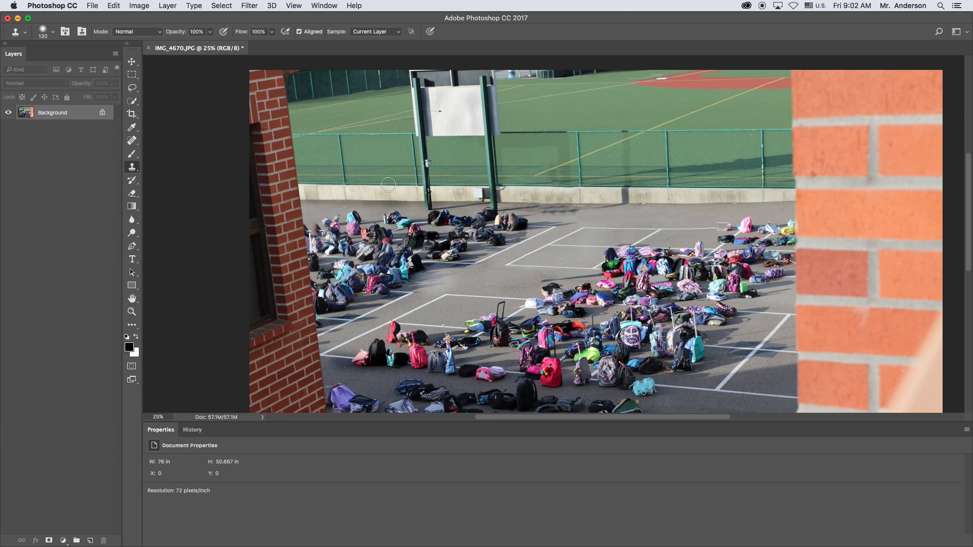